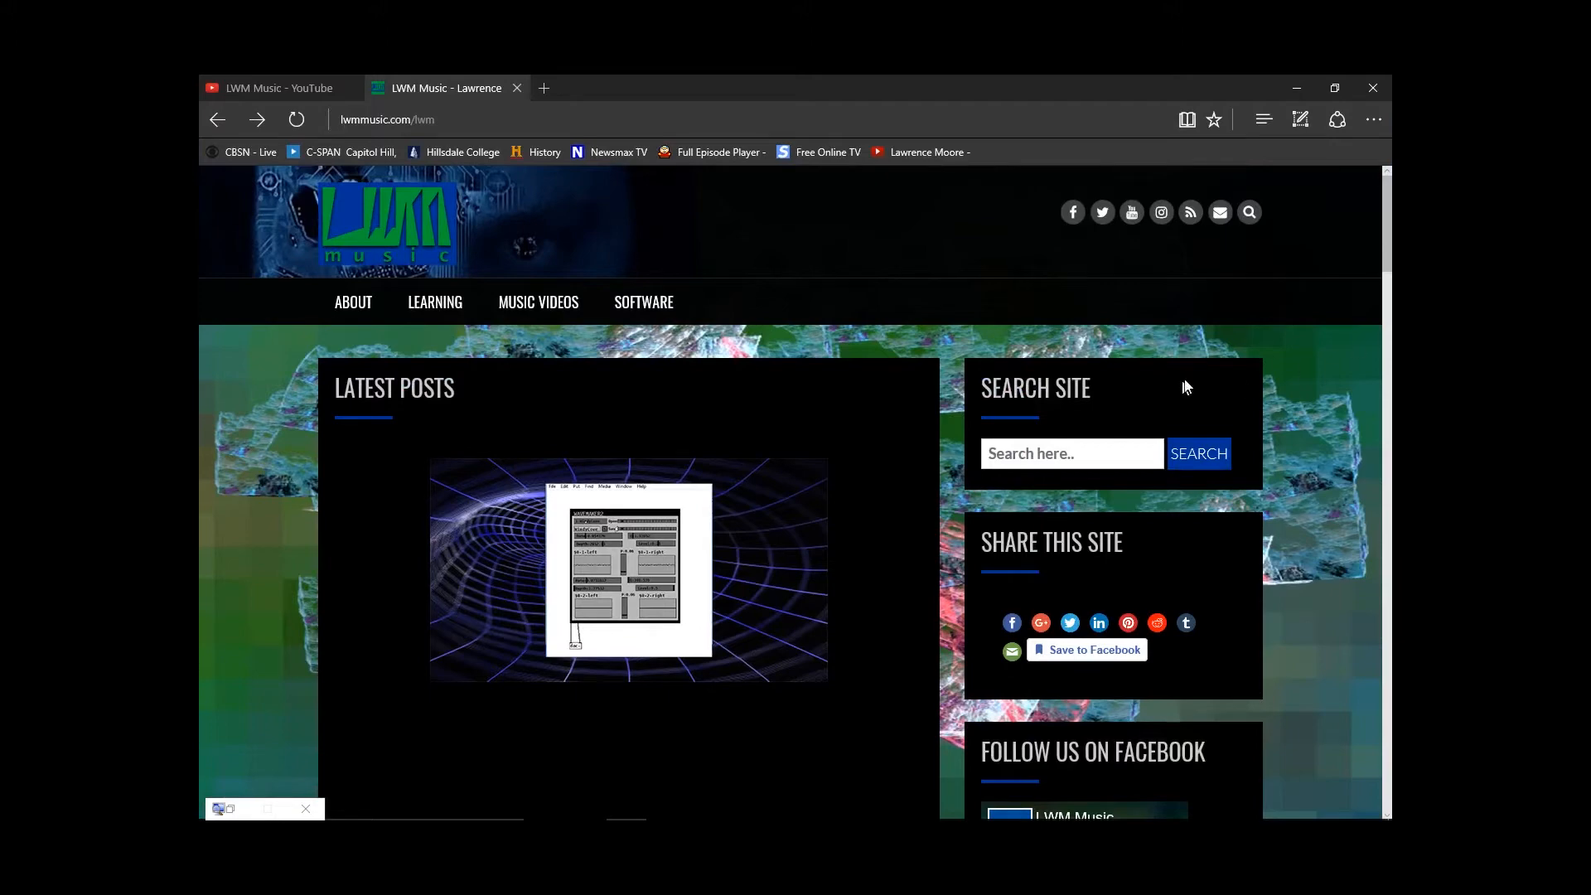
{"action": "mouse_move", "coordinate": [354, 375]}
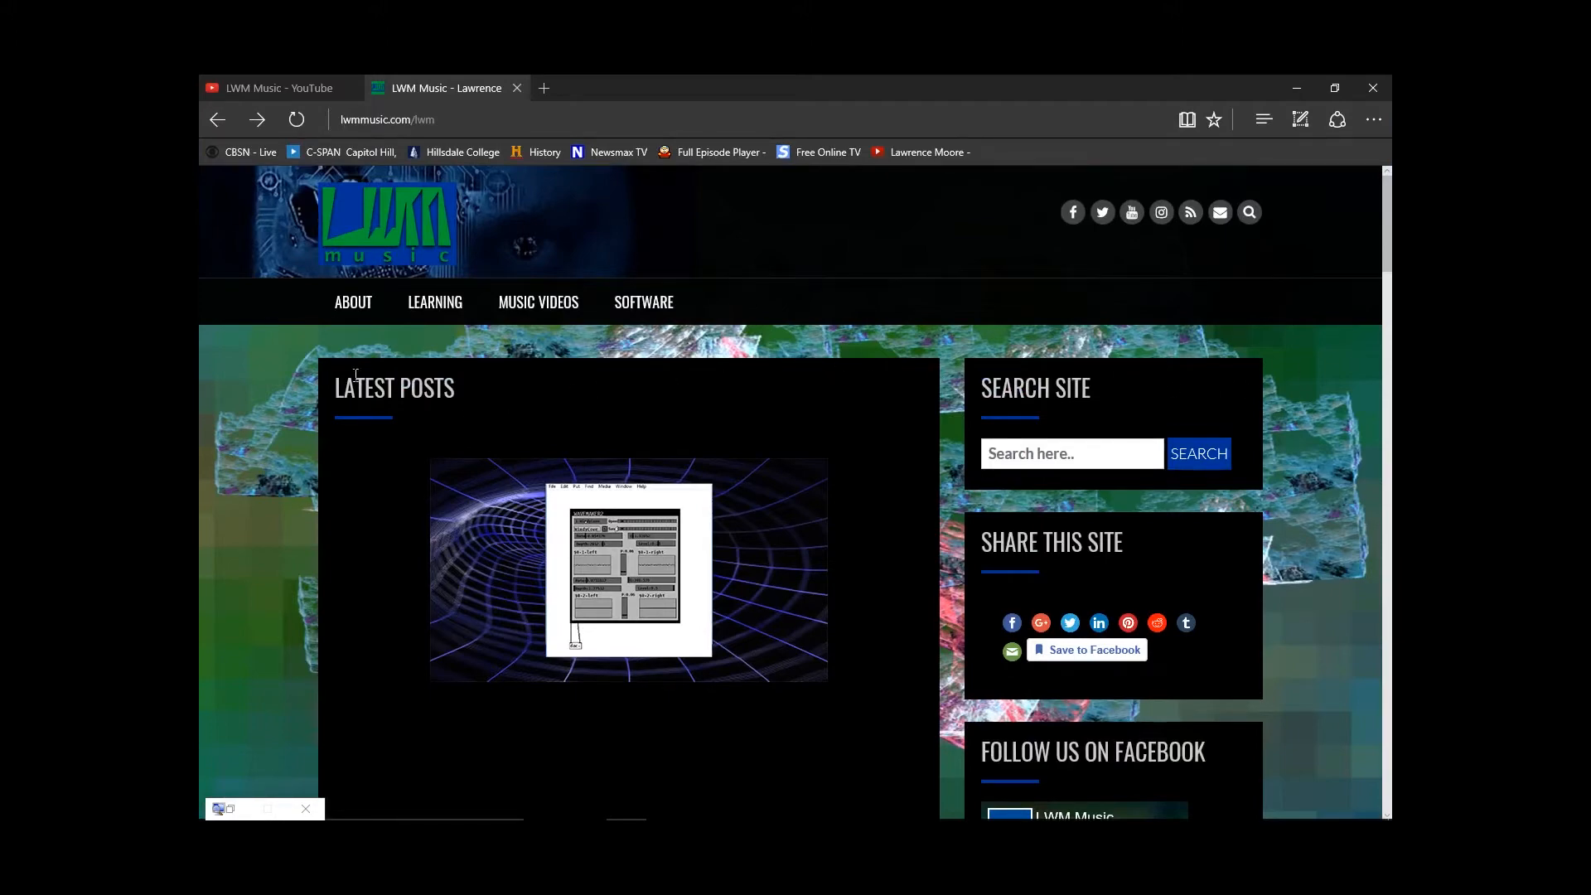
{"action": "mouse_move", "coordinate": [427, 353]}
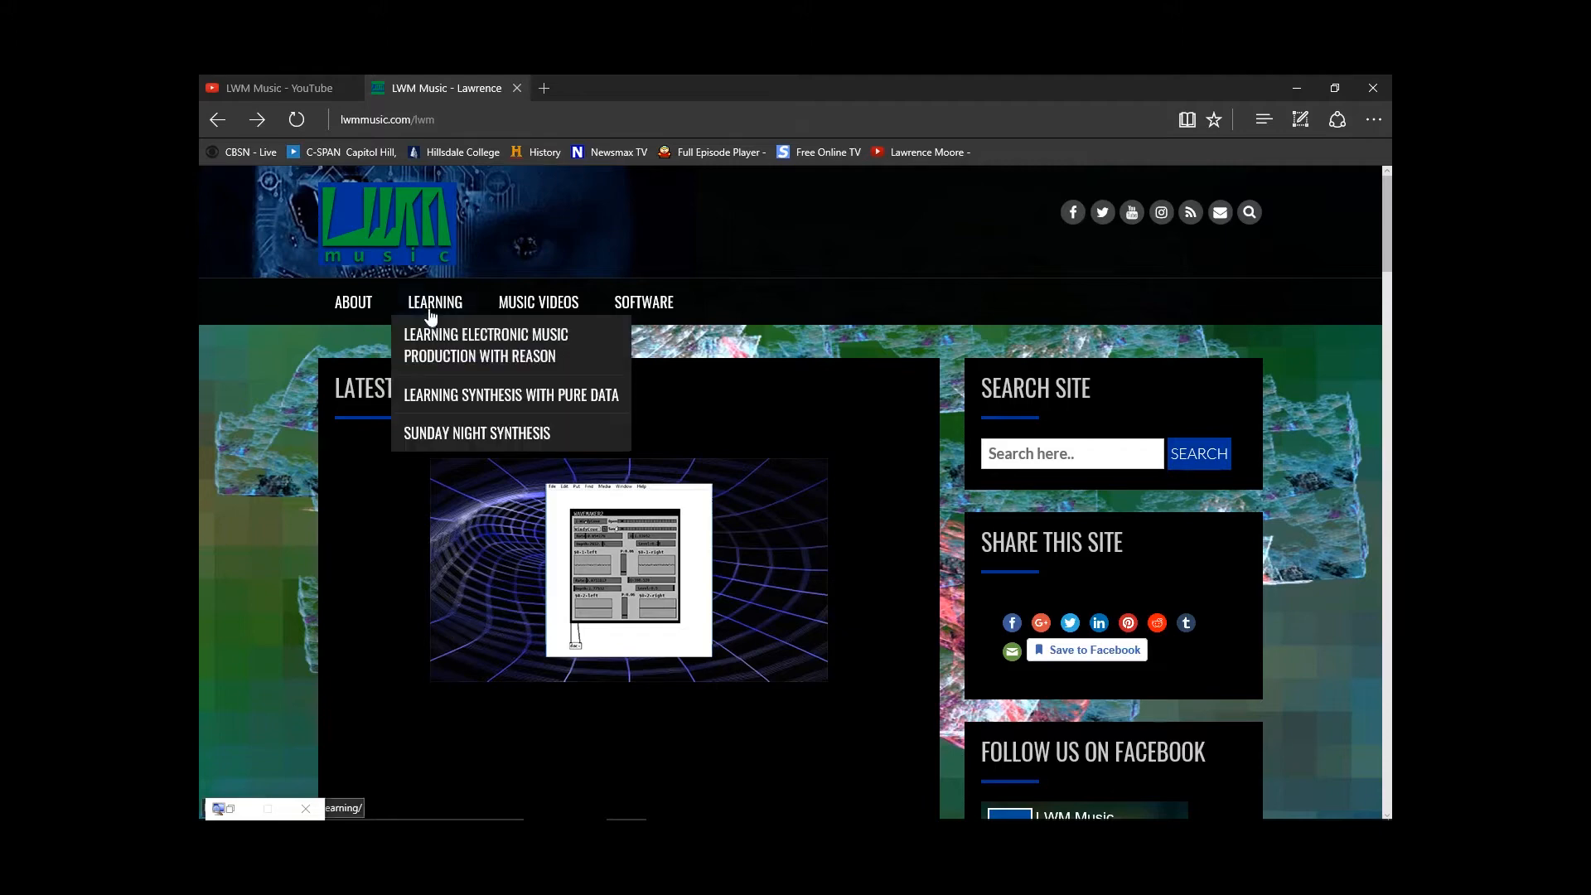
{"action": "mouse_move", "coordinate": [510, 394]}
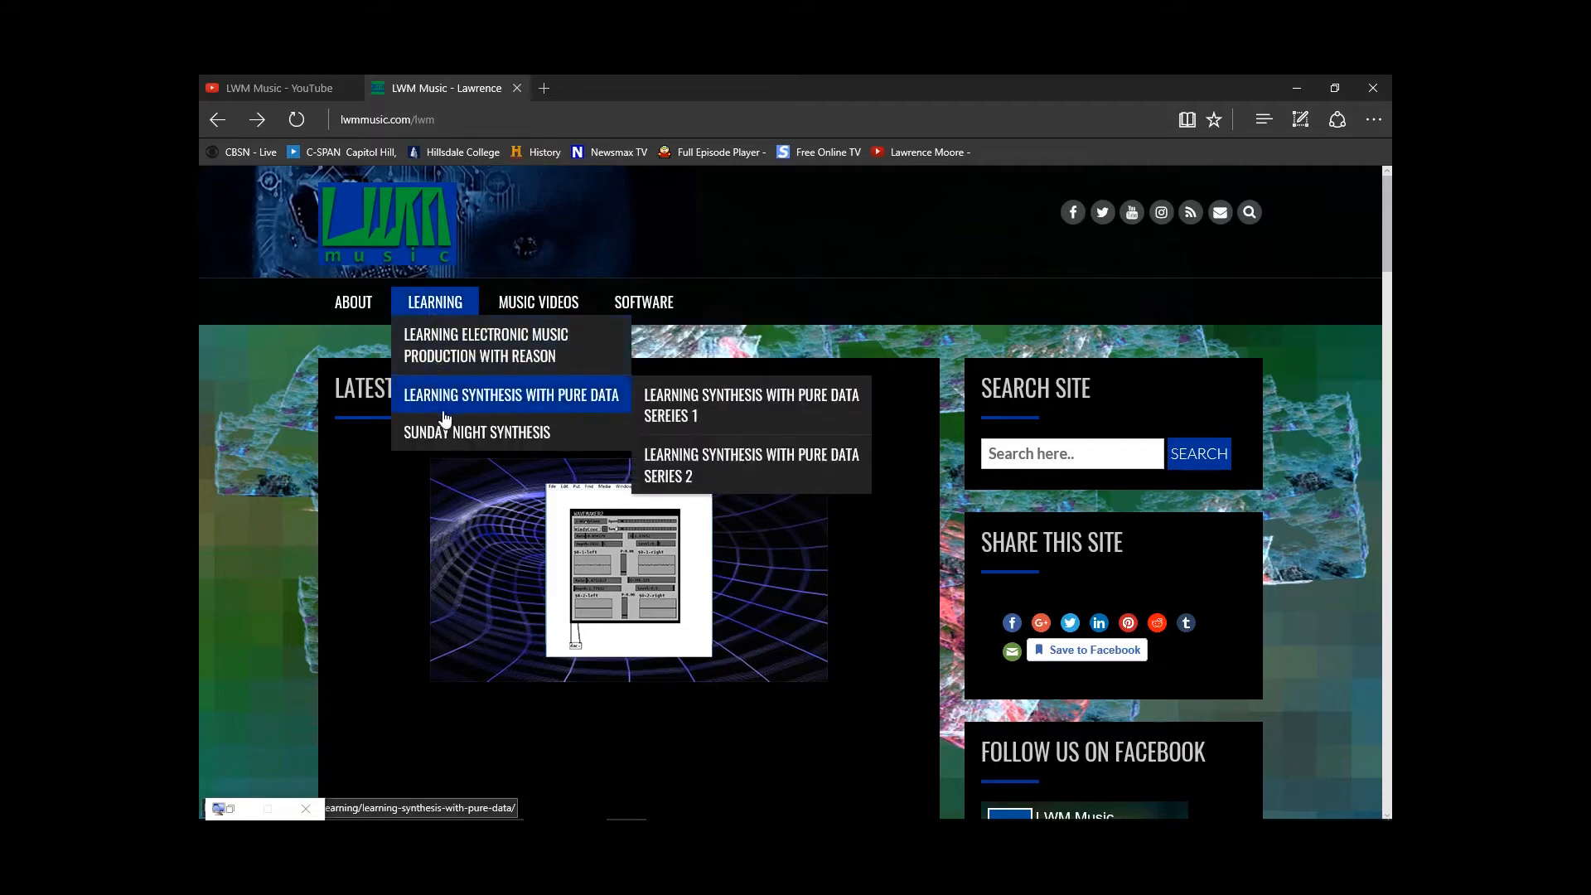
{"action": "mouse_move", "coordinate": [679, 415]}
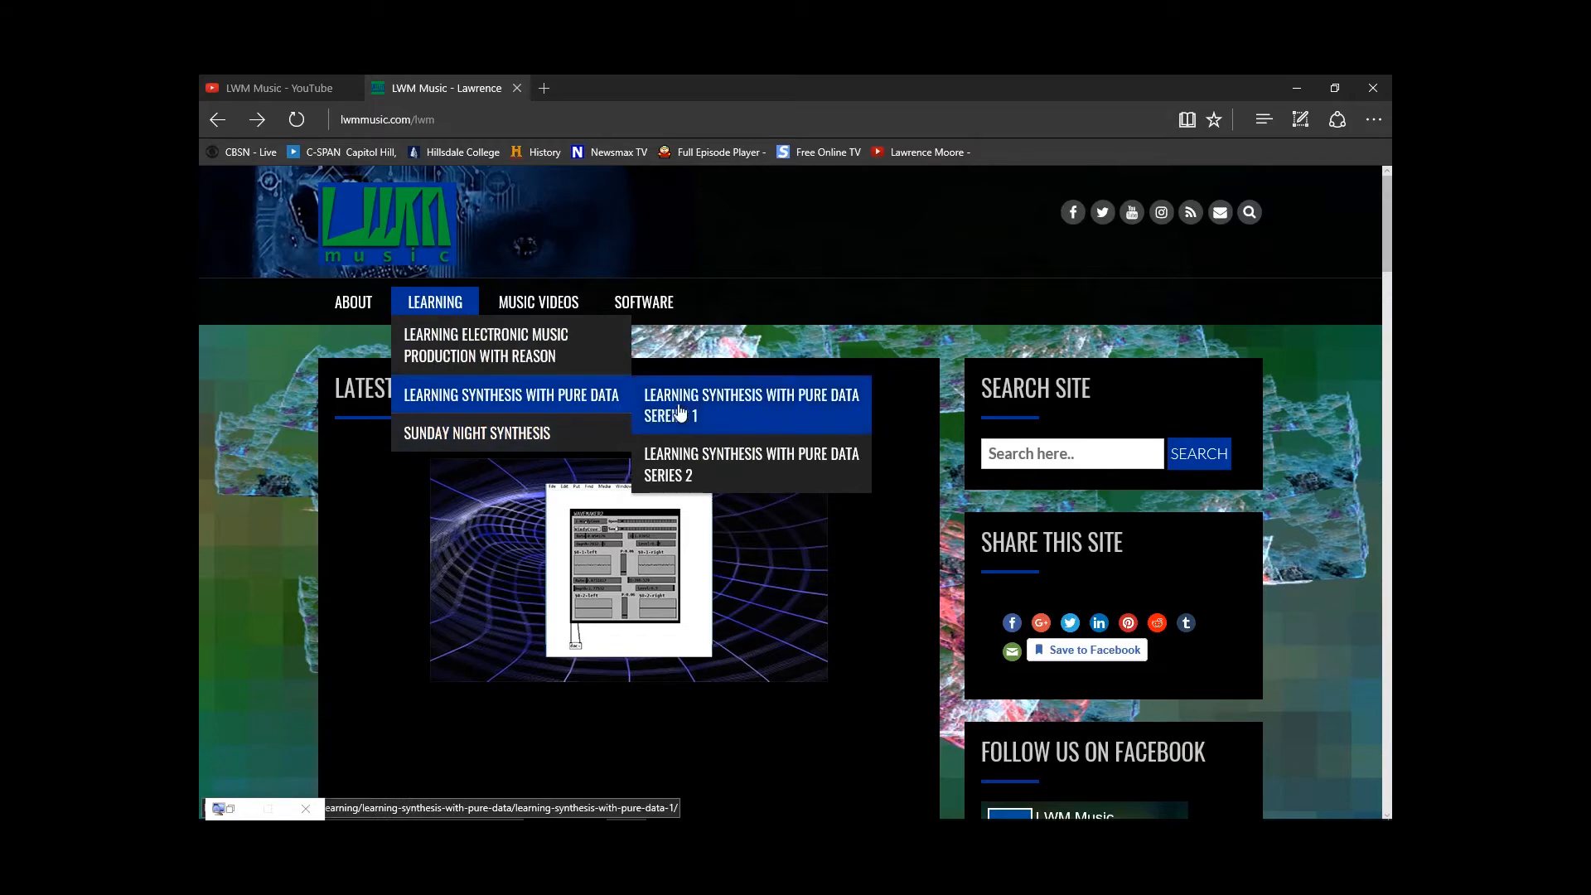
{"action": "mouse_move", "coordinate": [686, 413]}
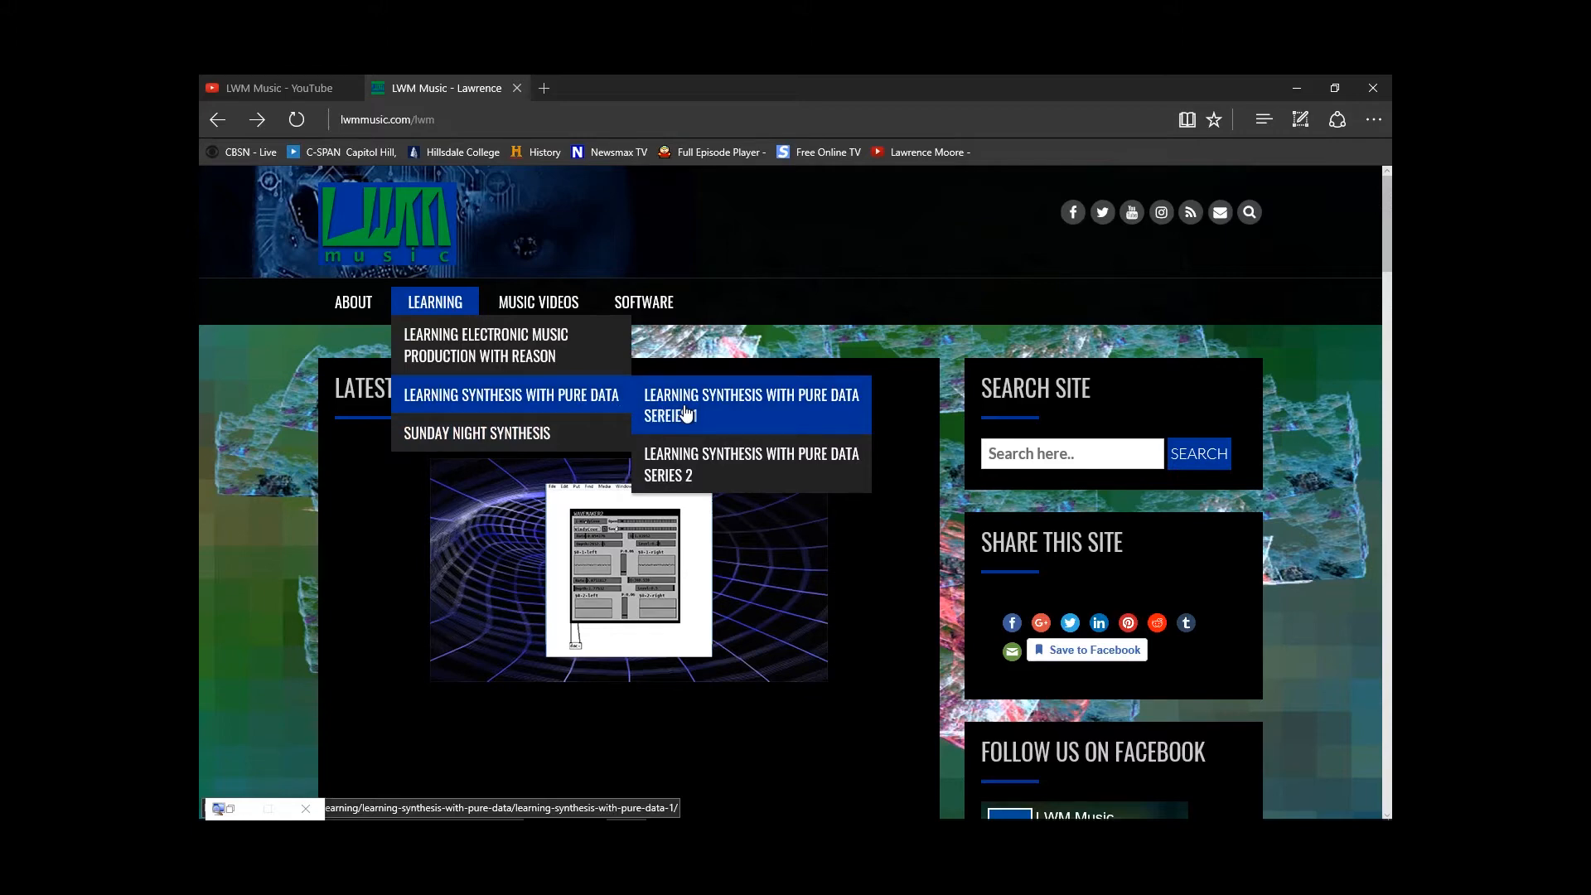
{"action": "mouse_move", "coordinate": [730, 485]}
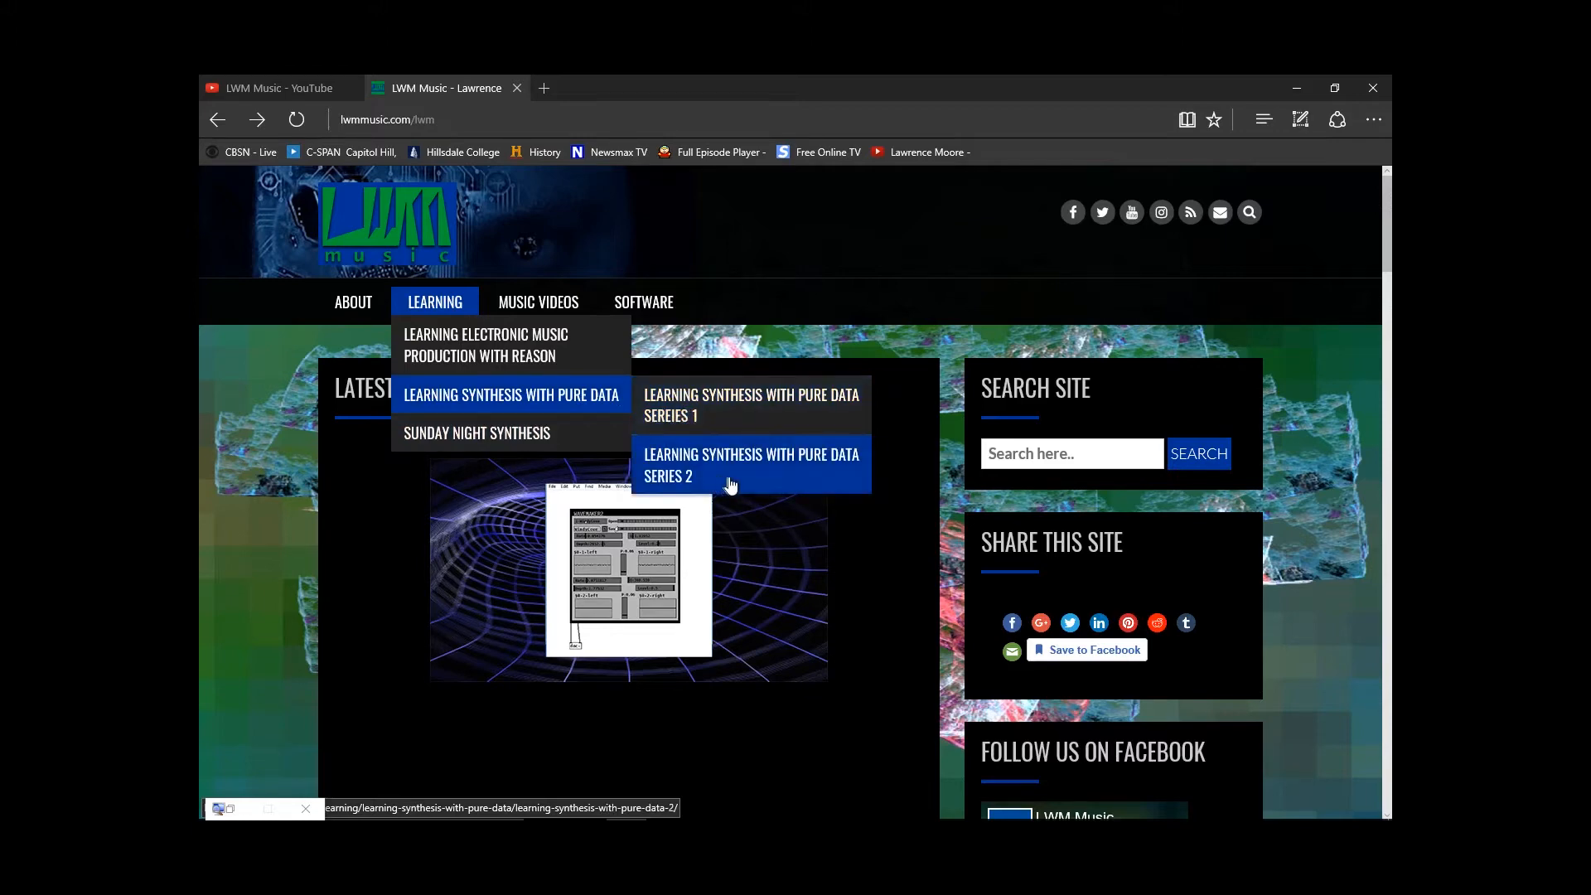
{"action": "mouse_move", "coordinate": [755, 480]}
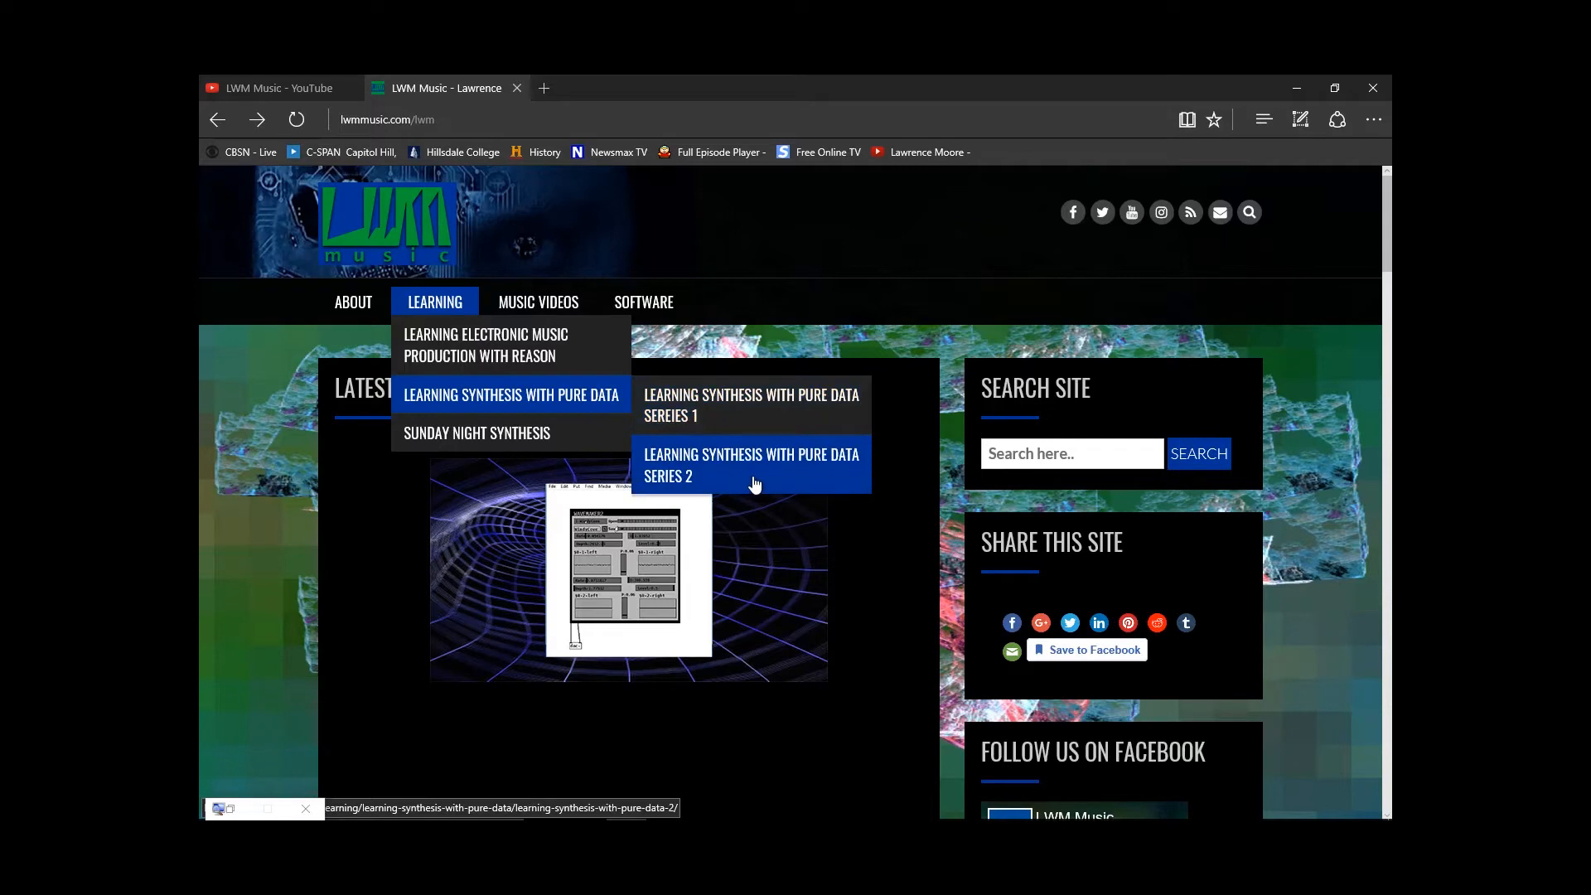
Open the Learning Synthesis with Pure Data Series 2 page and scroll down to Lesson 03
{"action": "left_click", "coordinate": [751, 464]}
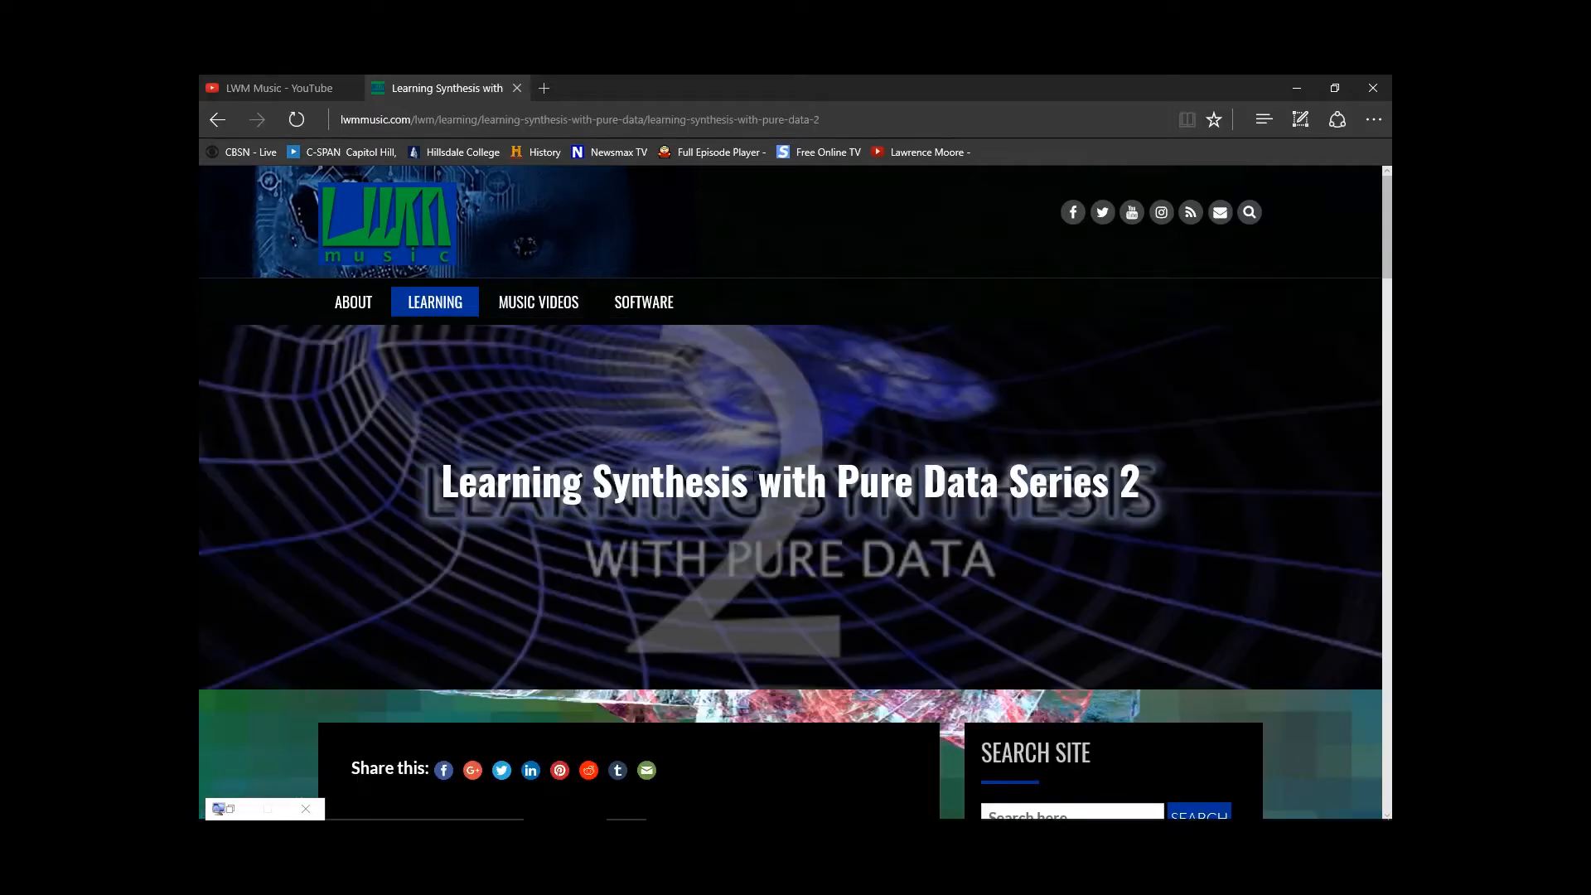
{"action": "scroll", "scroll_direction": "down", "scroll_amount": 3}
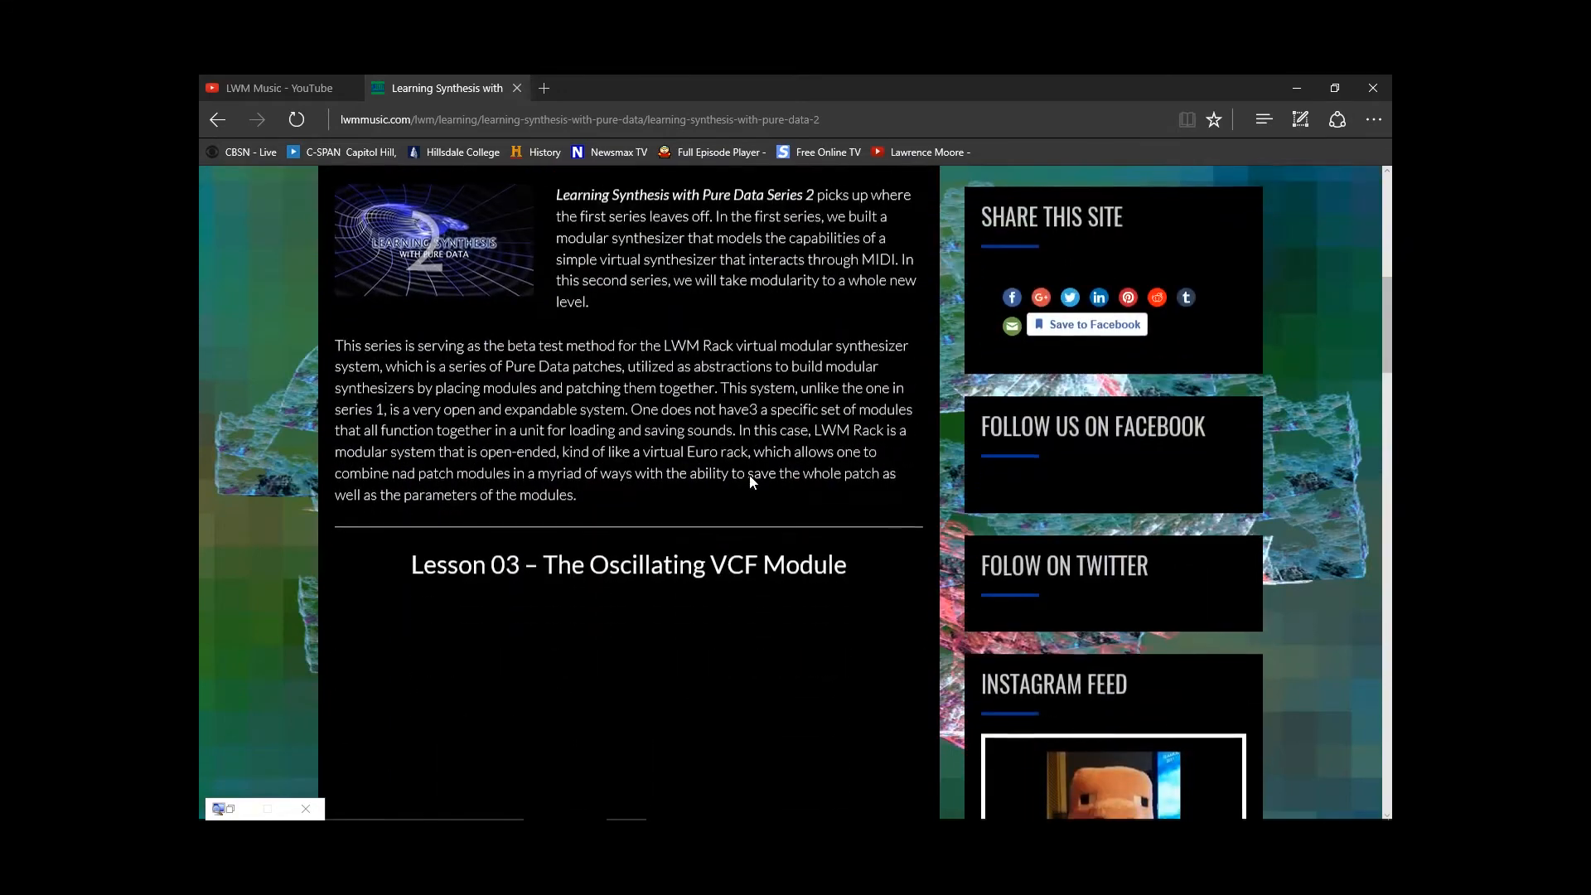
{"action": "scroll", "scroll_direction": "down", "scroll_amount": 3}
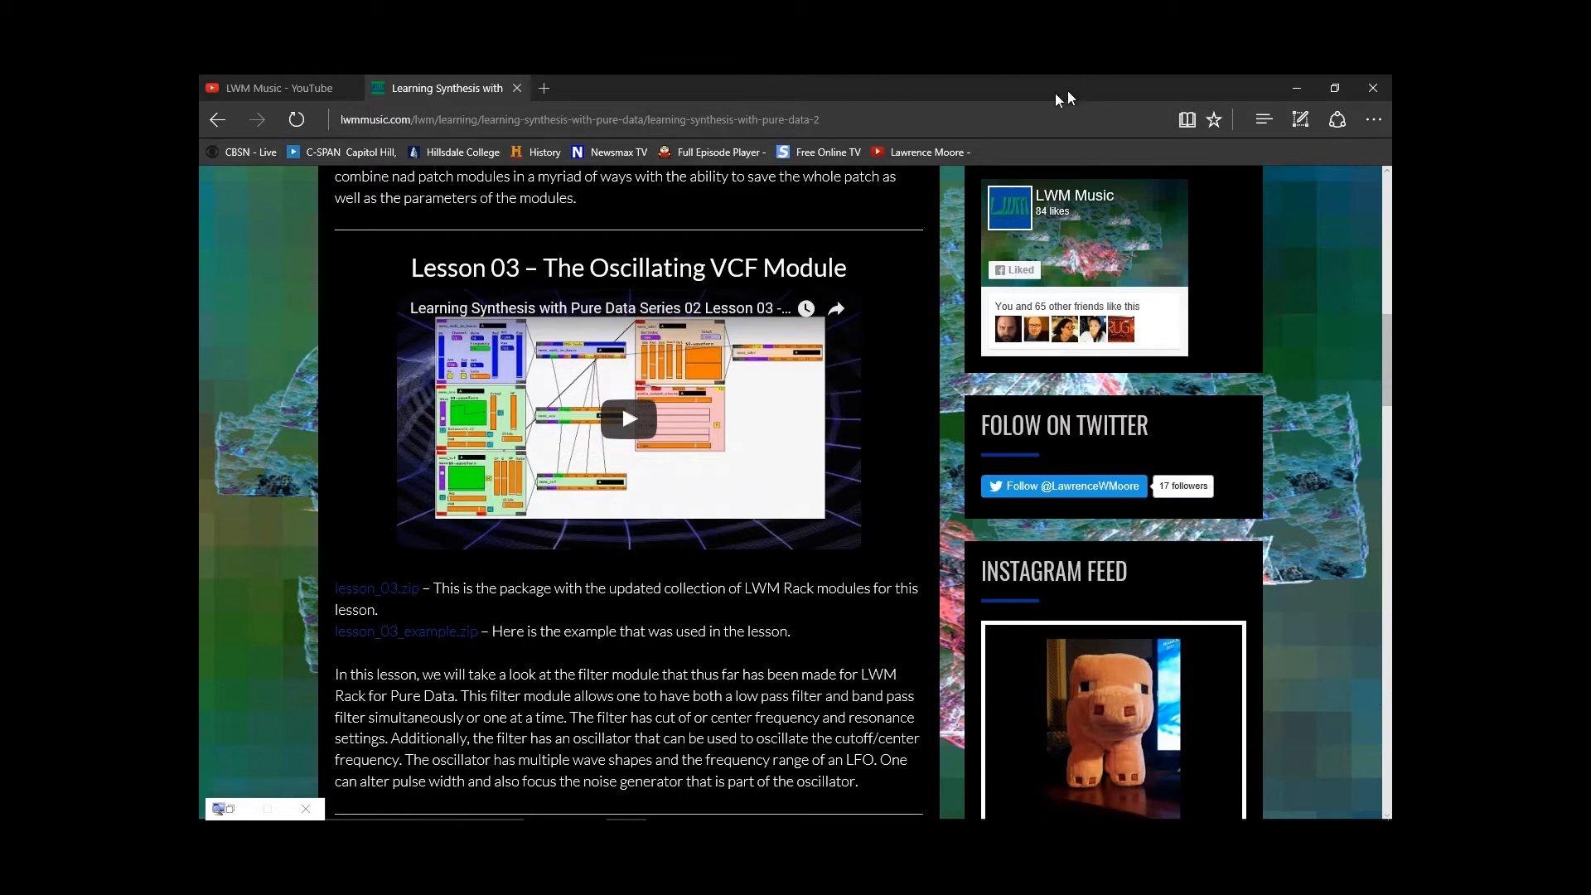
{"action": "mouse_move", "coordinate": [1314, 83]}
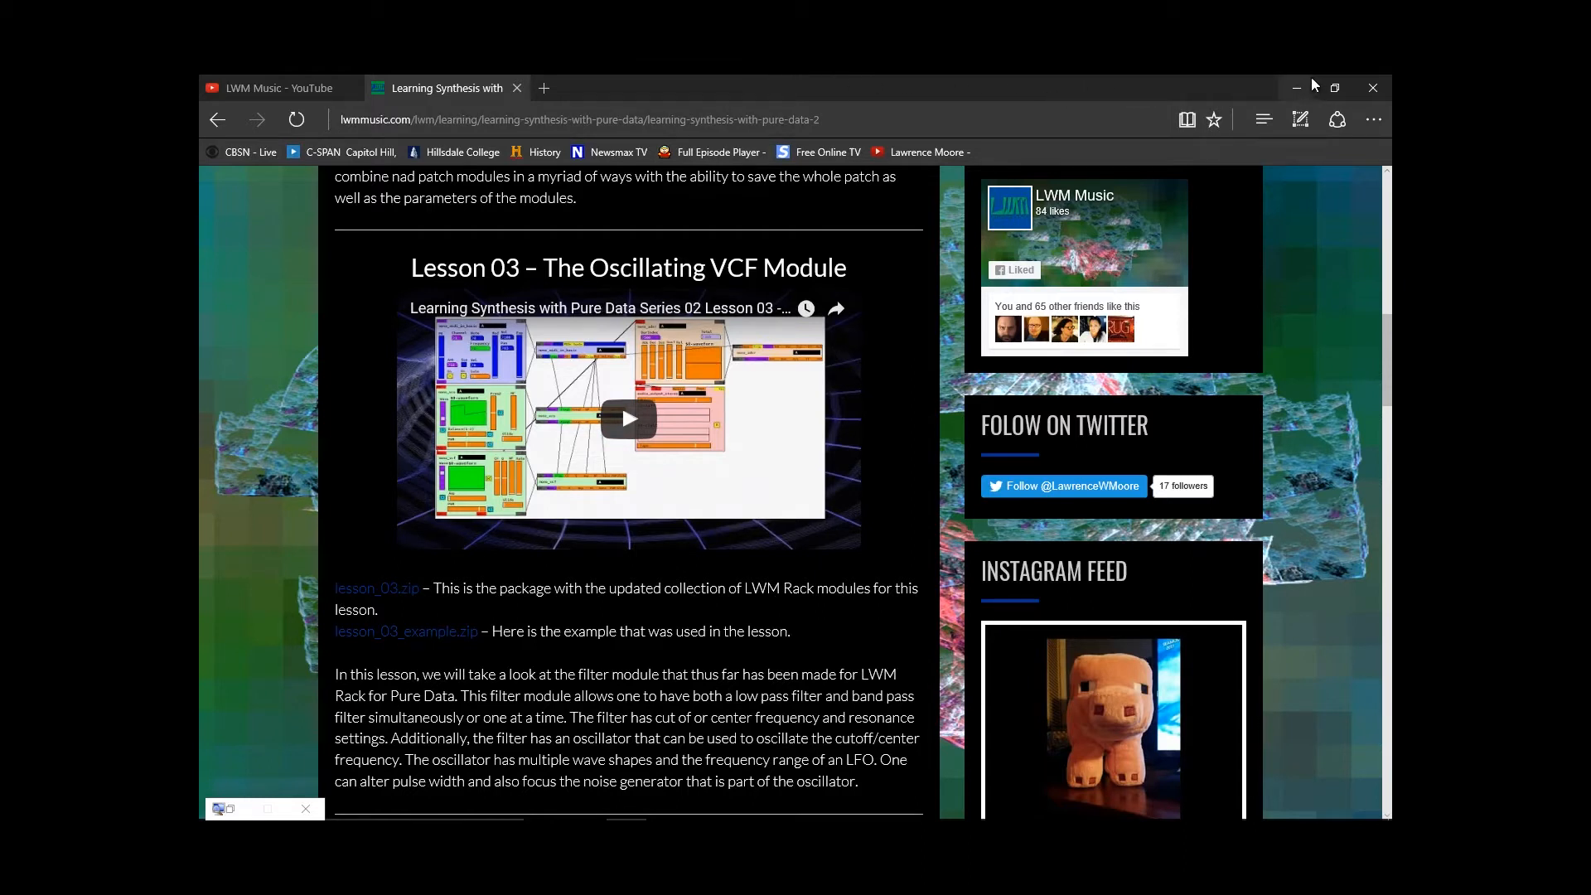
{"action": "mouse_move", "coordinate": [1223, 81]}
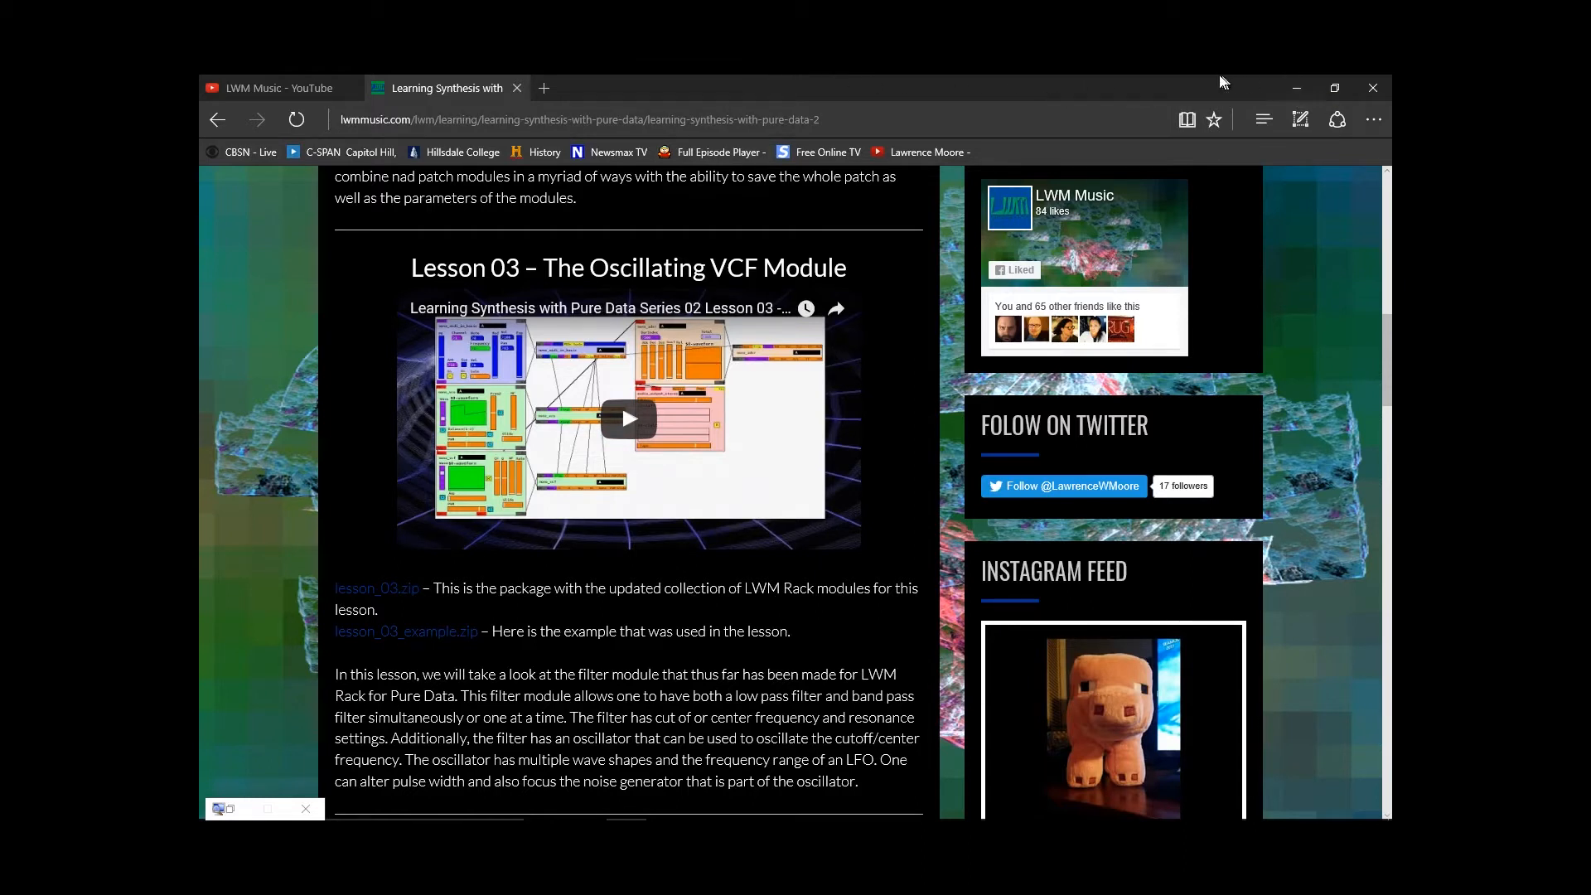
{"action": "mouse_move", "coordinate": [572, 93]}
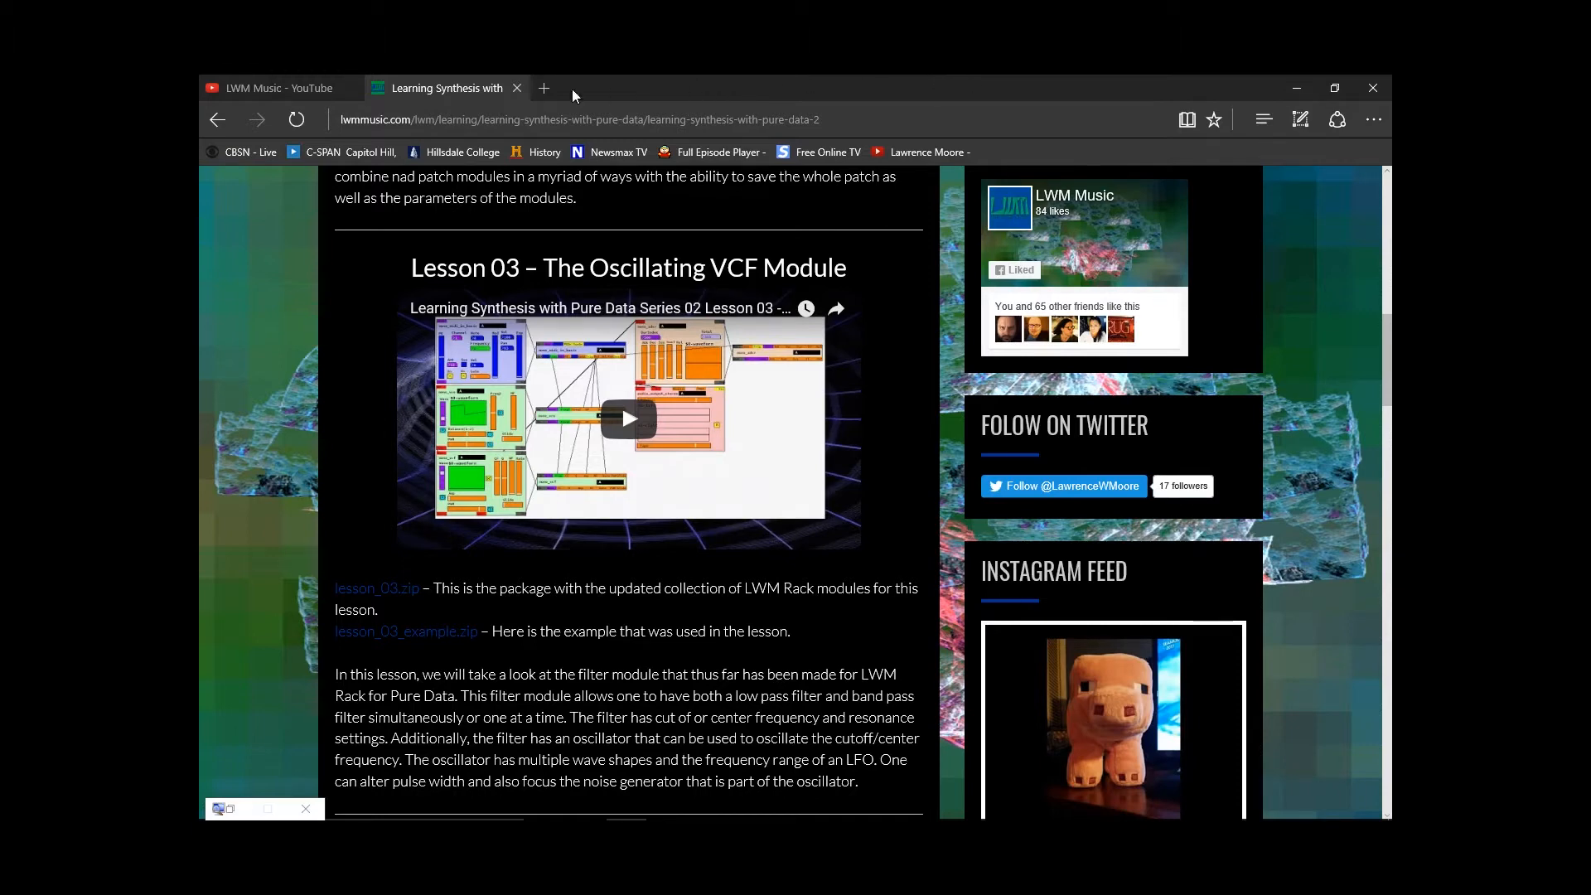
{"action": "mouse_move", "coordinate": [286, 88]}
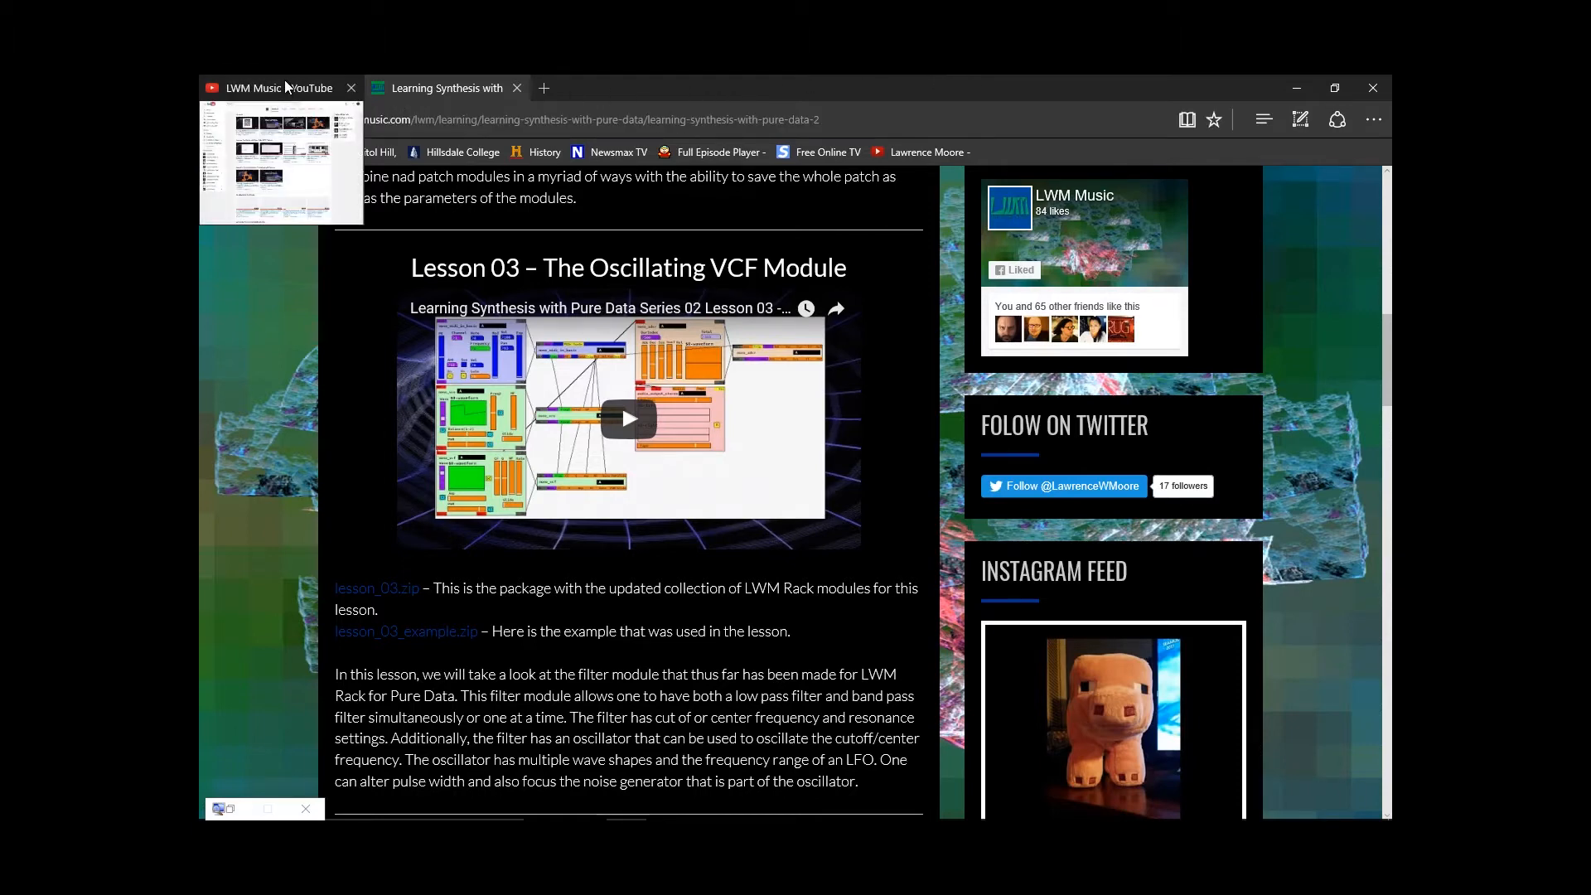
Go to the LWM Music YouTube channel and scroll down to its Pure Data playlist row
{"action": "left_click", "coordinate": [274, 88]}
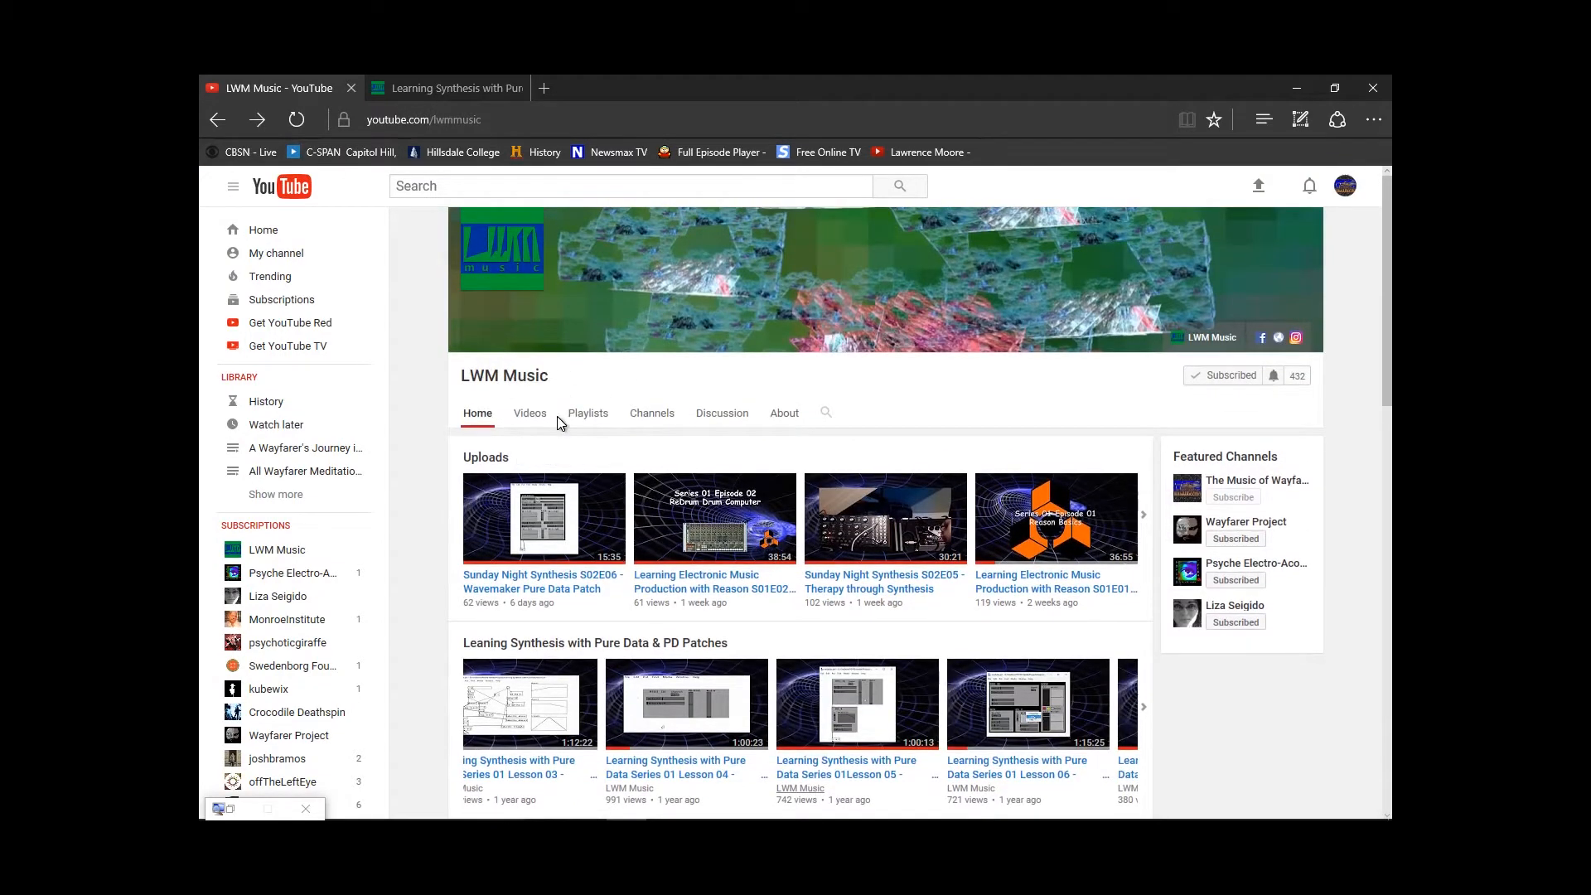
{"action": "scroll", "scroll_direction": "down", "scroll_amount": 3}
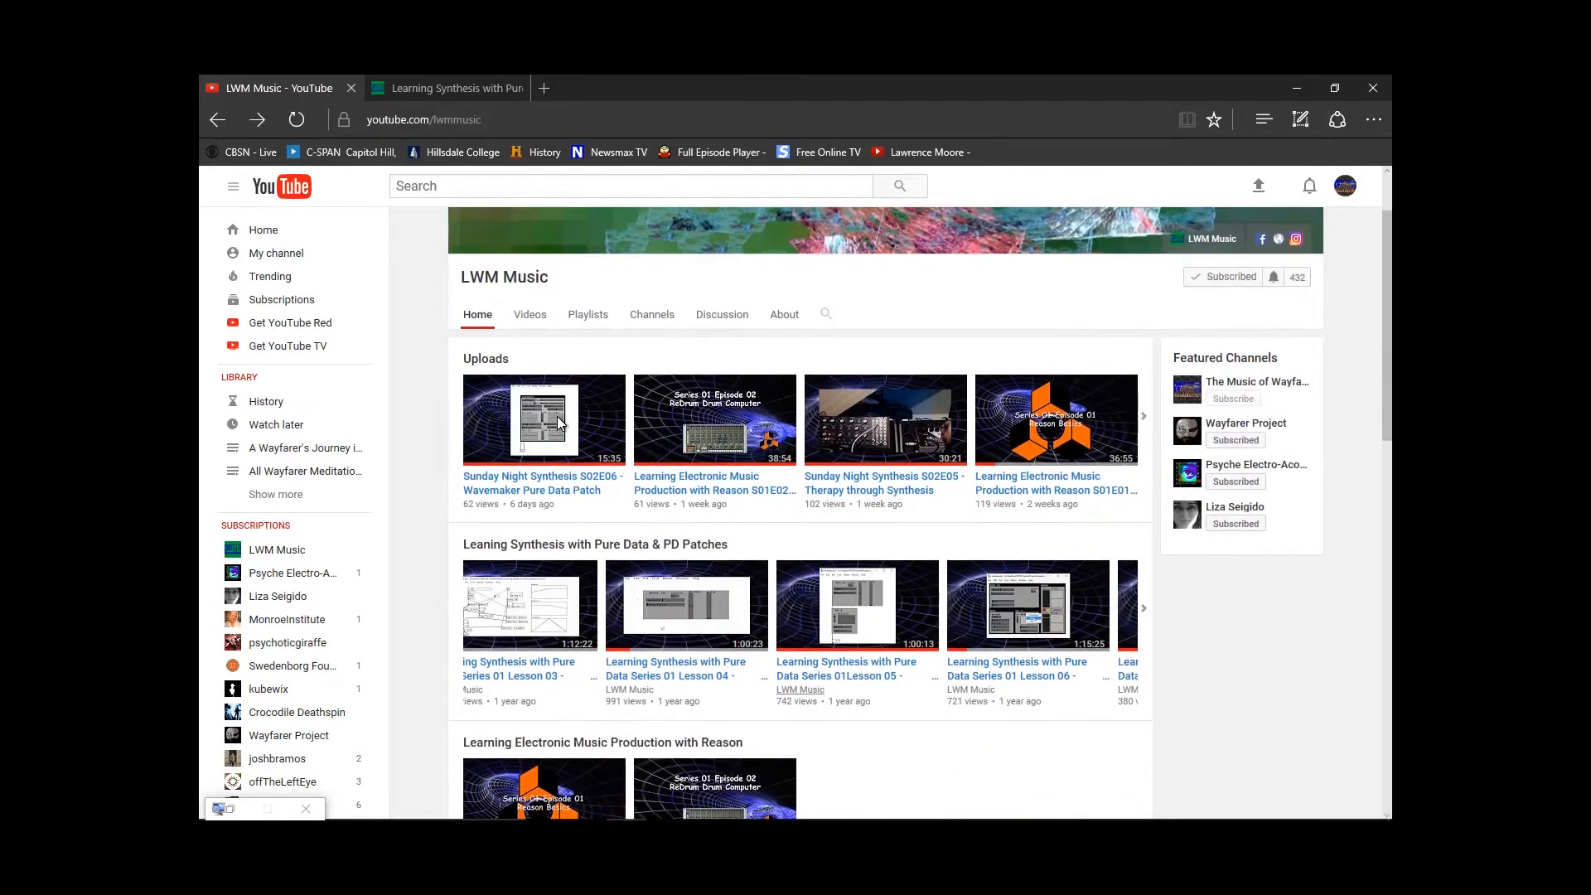
{"action": "scroll", "scroll_direction": "down", "scroll_amount": 3}
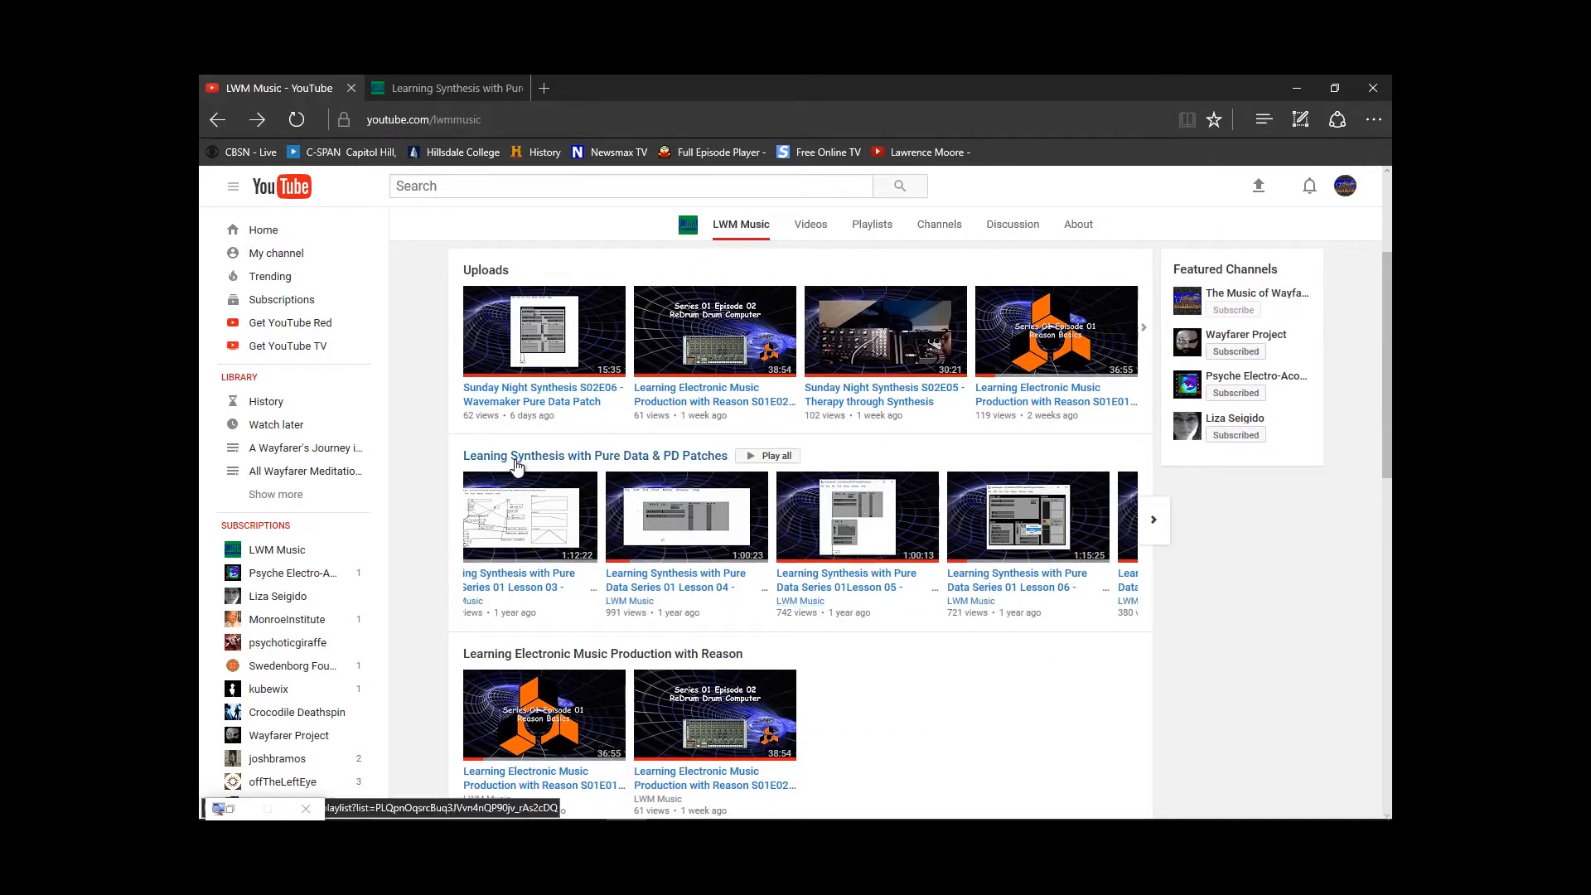
Open the Pure Data & PD Patches playlist and scroll to Series 02 Lesson 03
{"action": "left_click", "coordinate": [594, 455]}
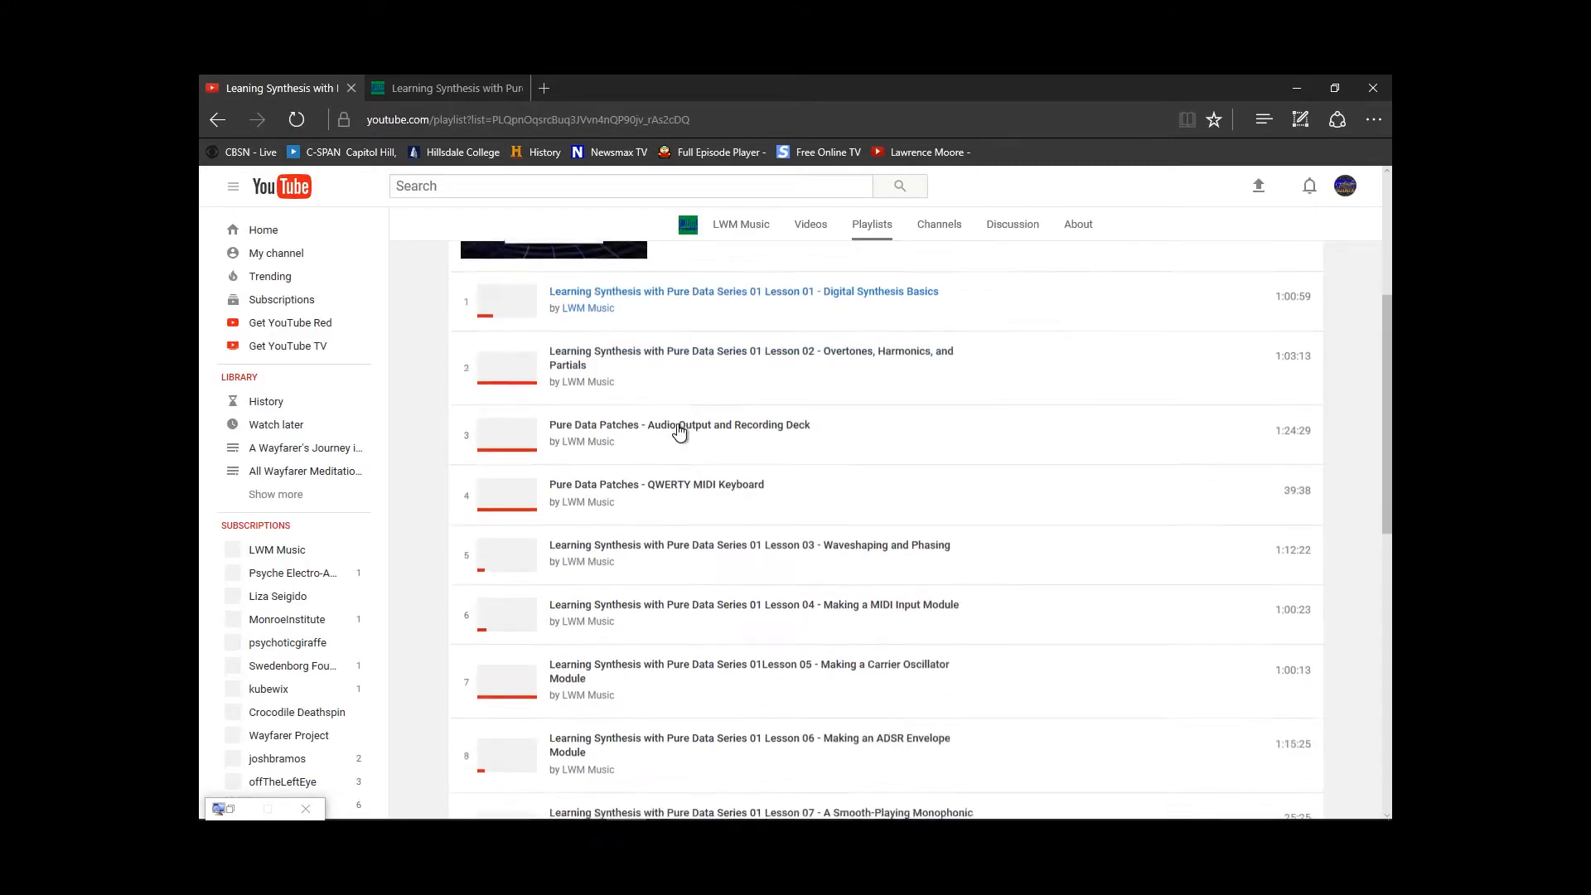
{"action": "scroll", "scroll_direction": "down", "scroll_amount": 3}
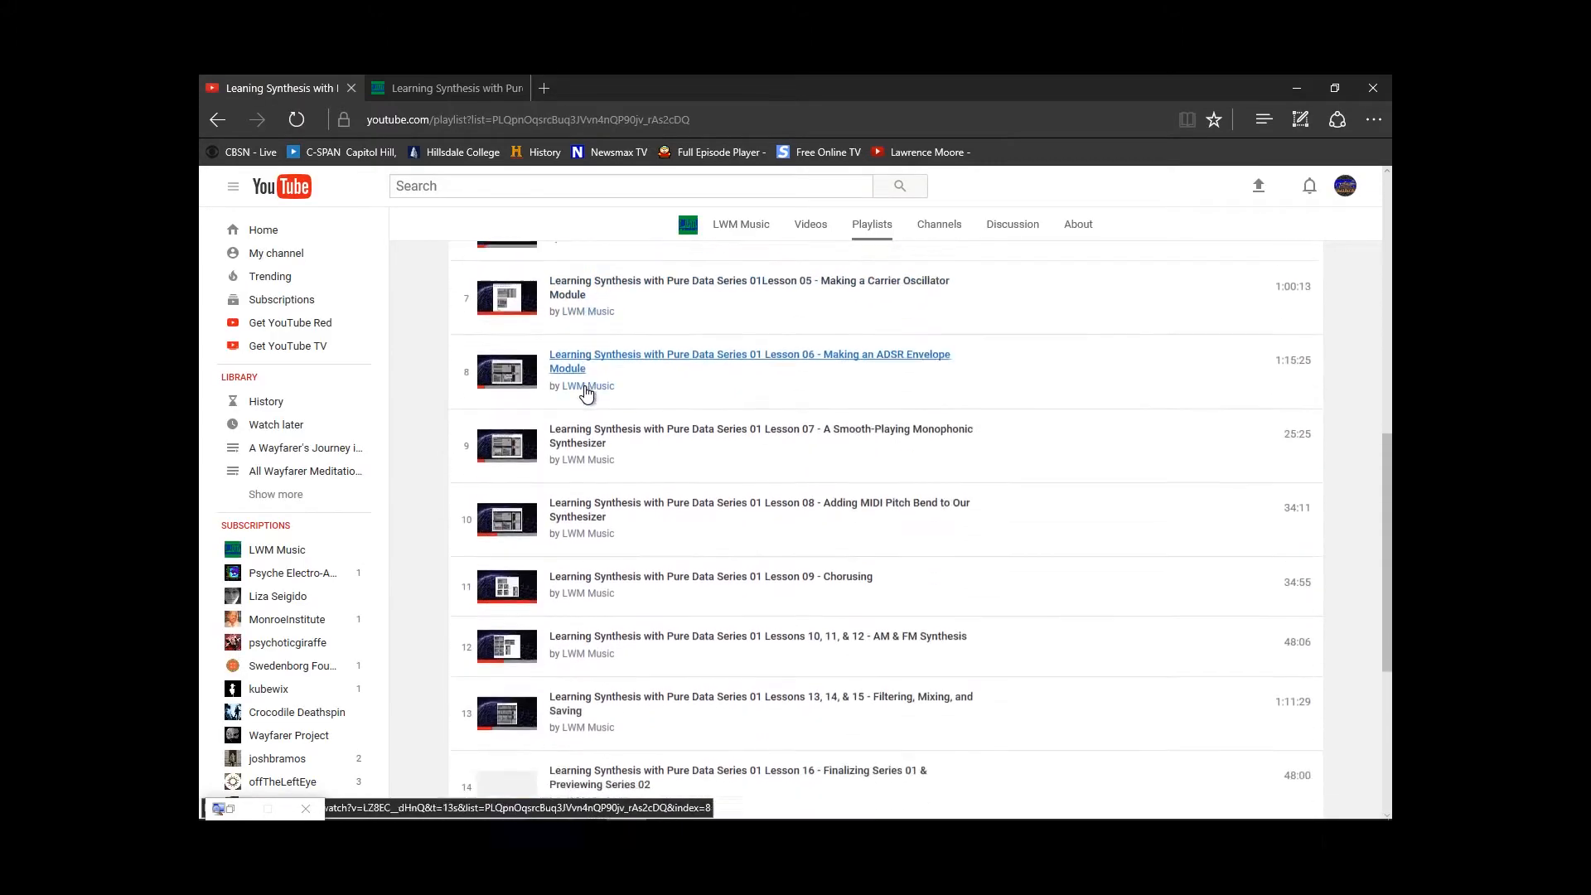
{"action": "scroll", "scroll_direction": "down", "scroll_amount": 3}
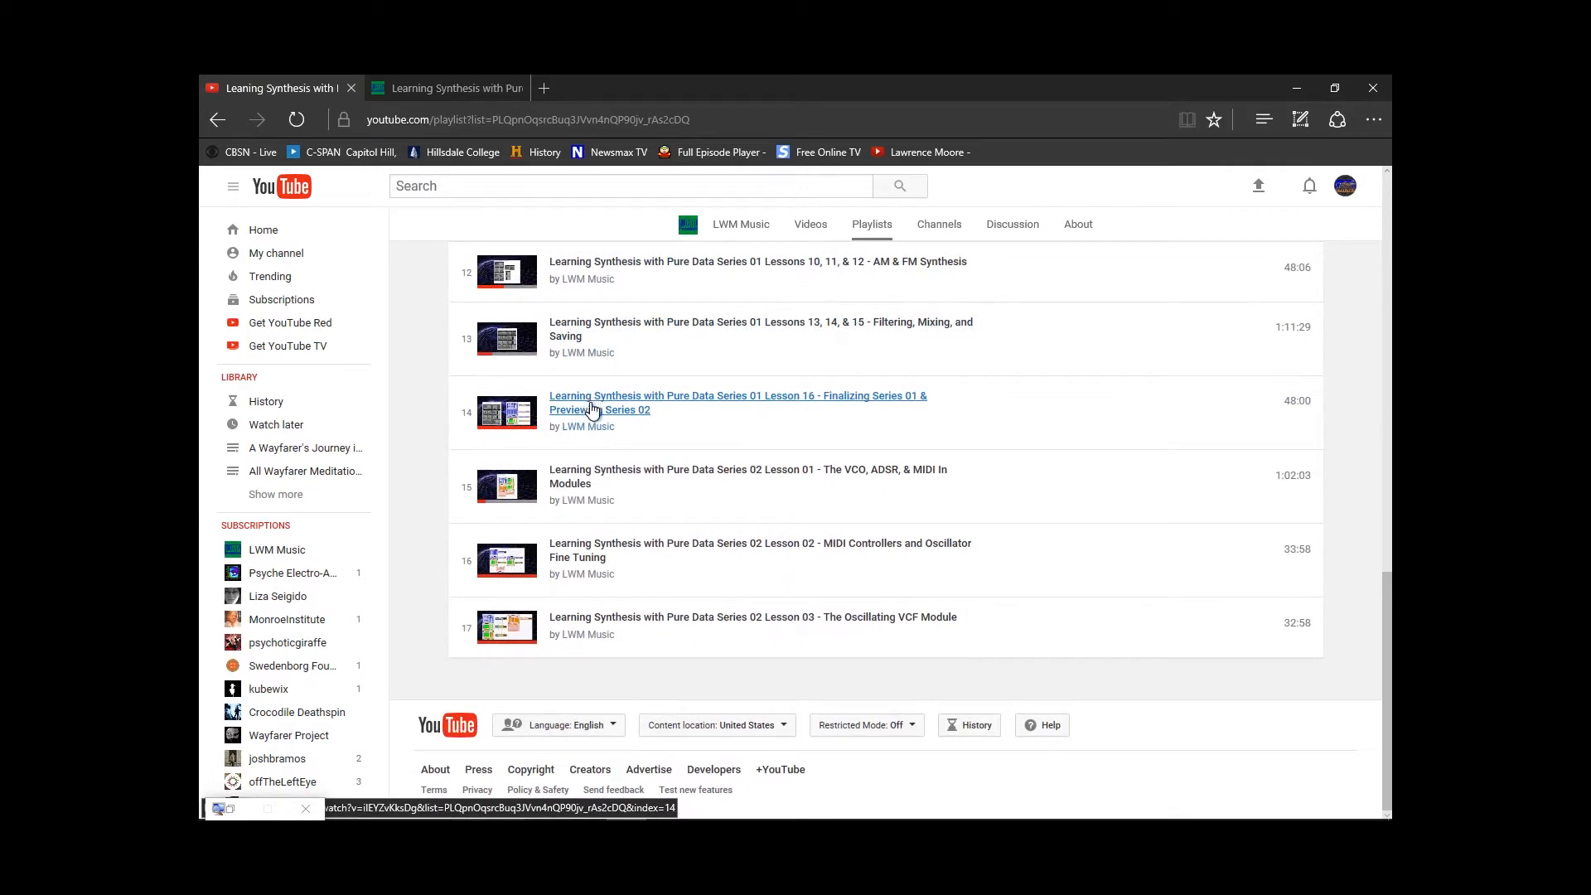
{"action": "mouse_move", "coordinate": [659, 532]}
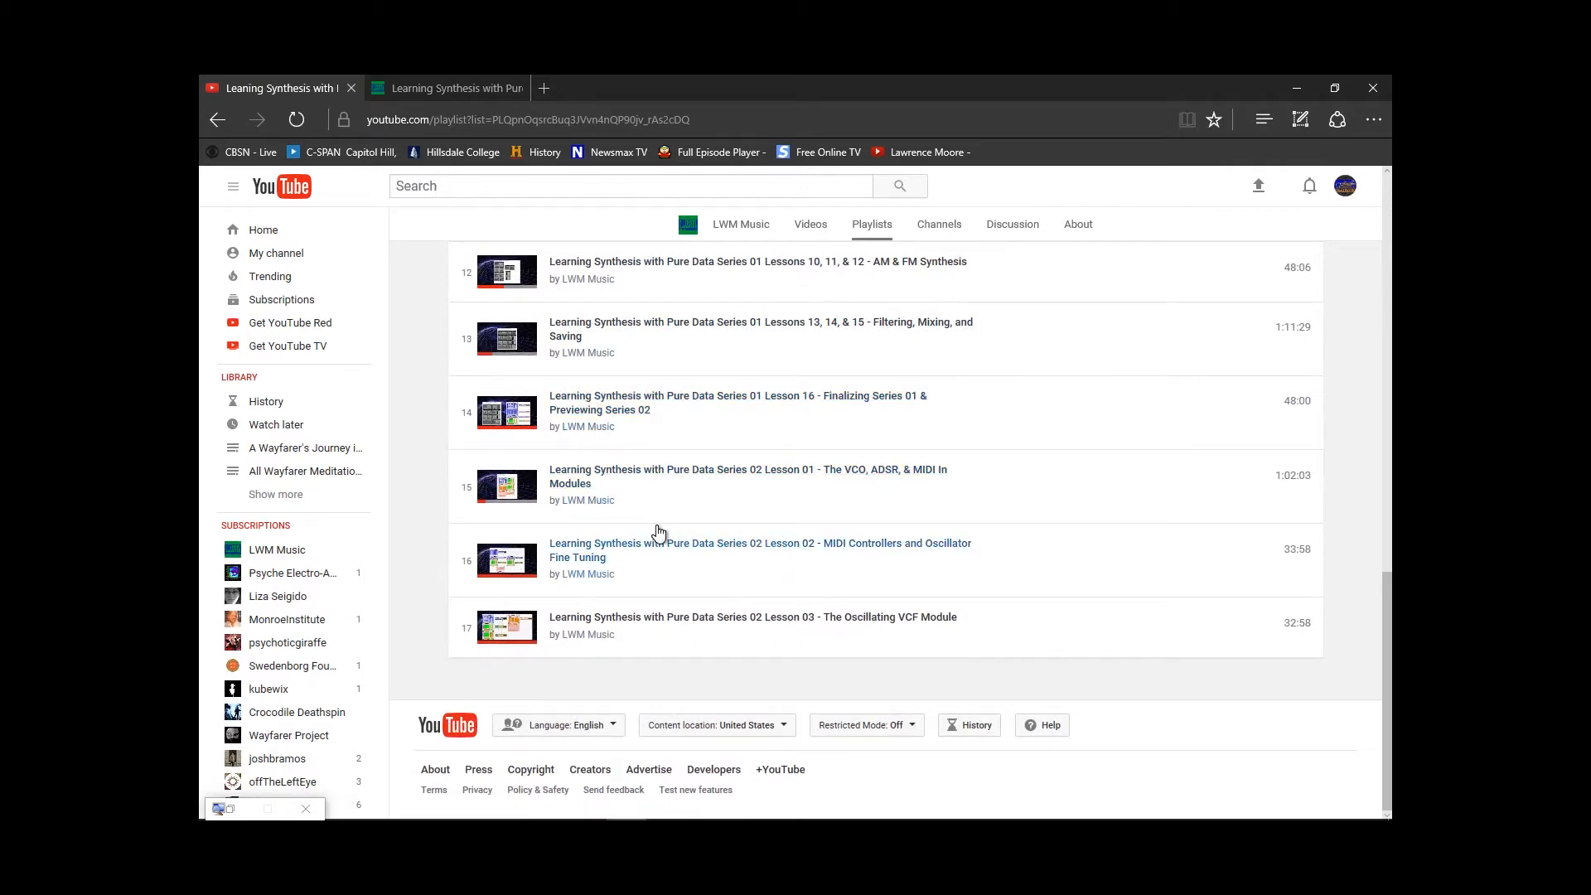
{"action": "mouse_move", "coordinate": [413, 526]}
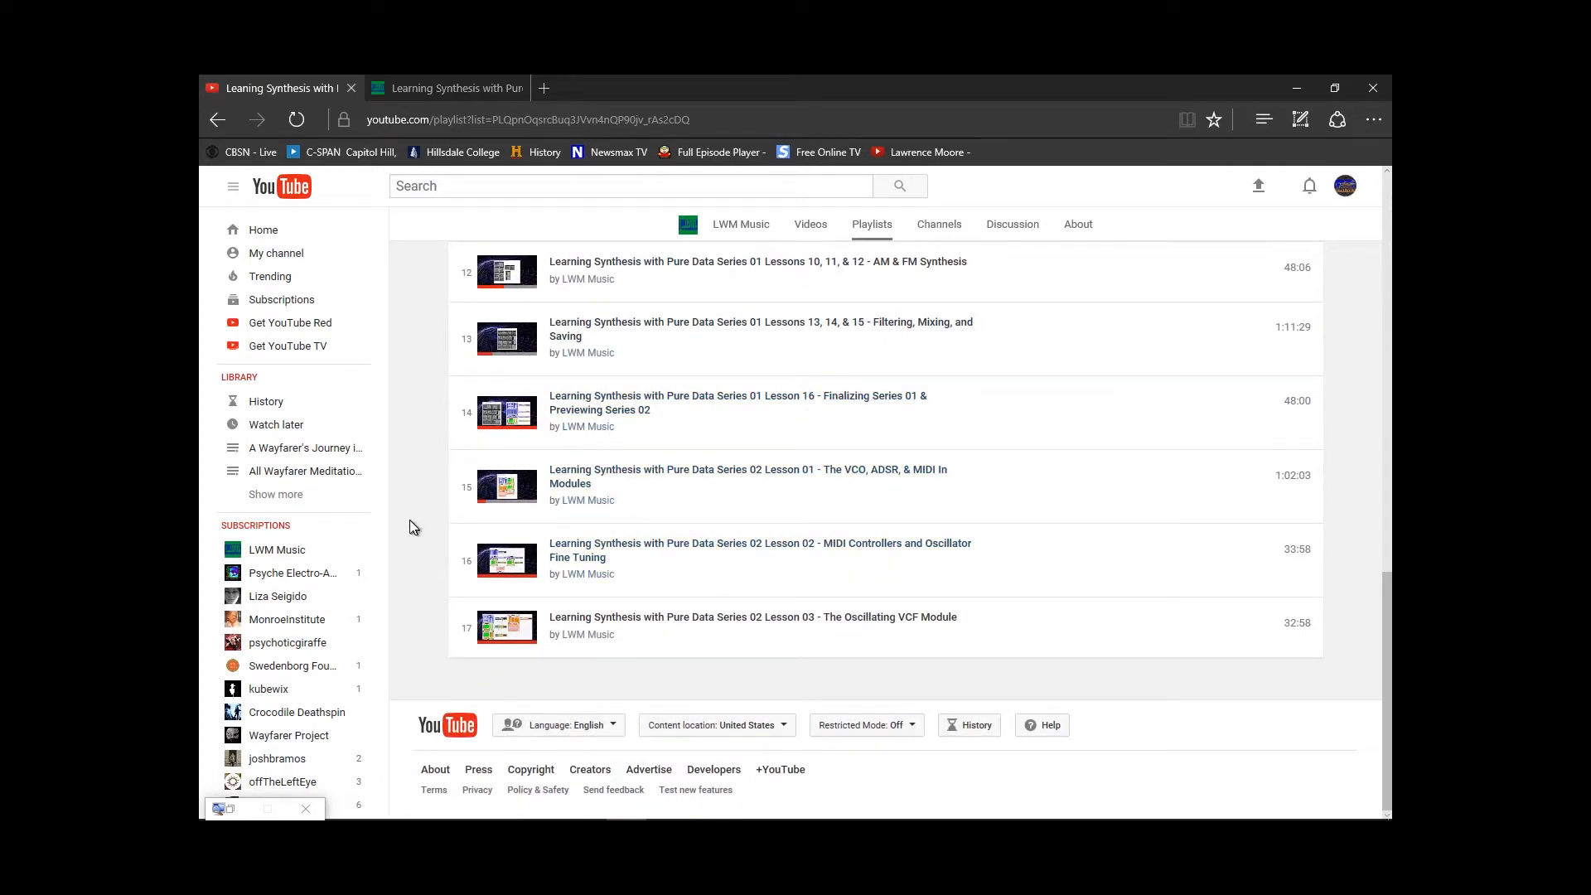
{"action": "mouse_move", "coordinate": [593, 492]}
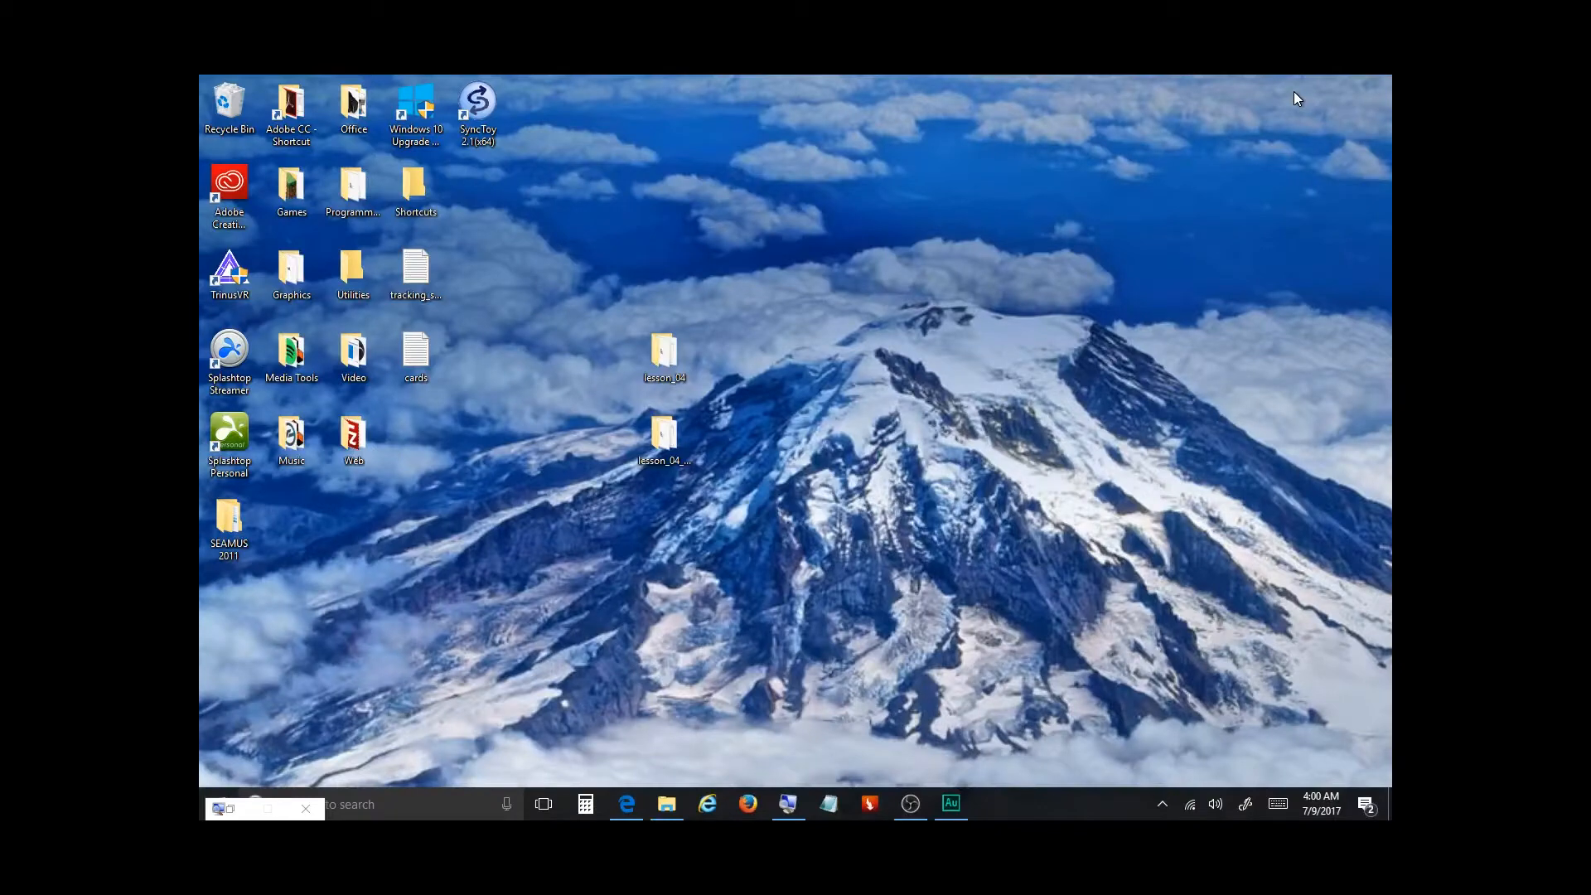
{"action": "mouse_move", "coordinate": [769, 320]}
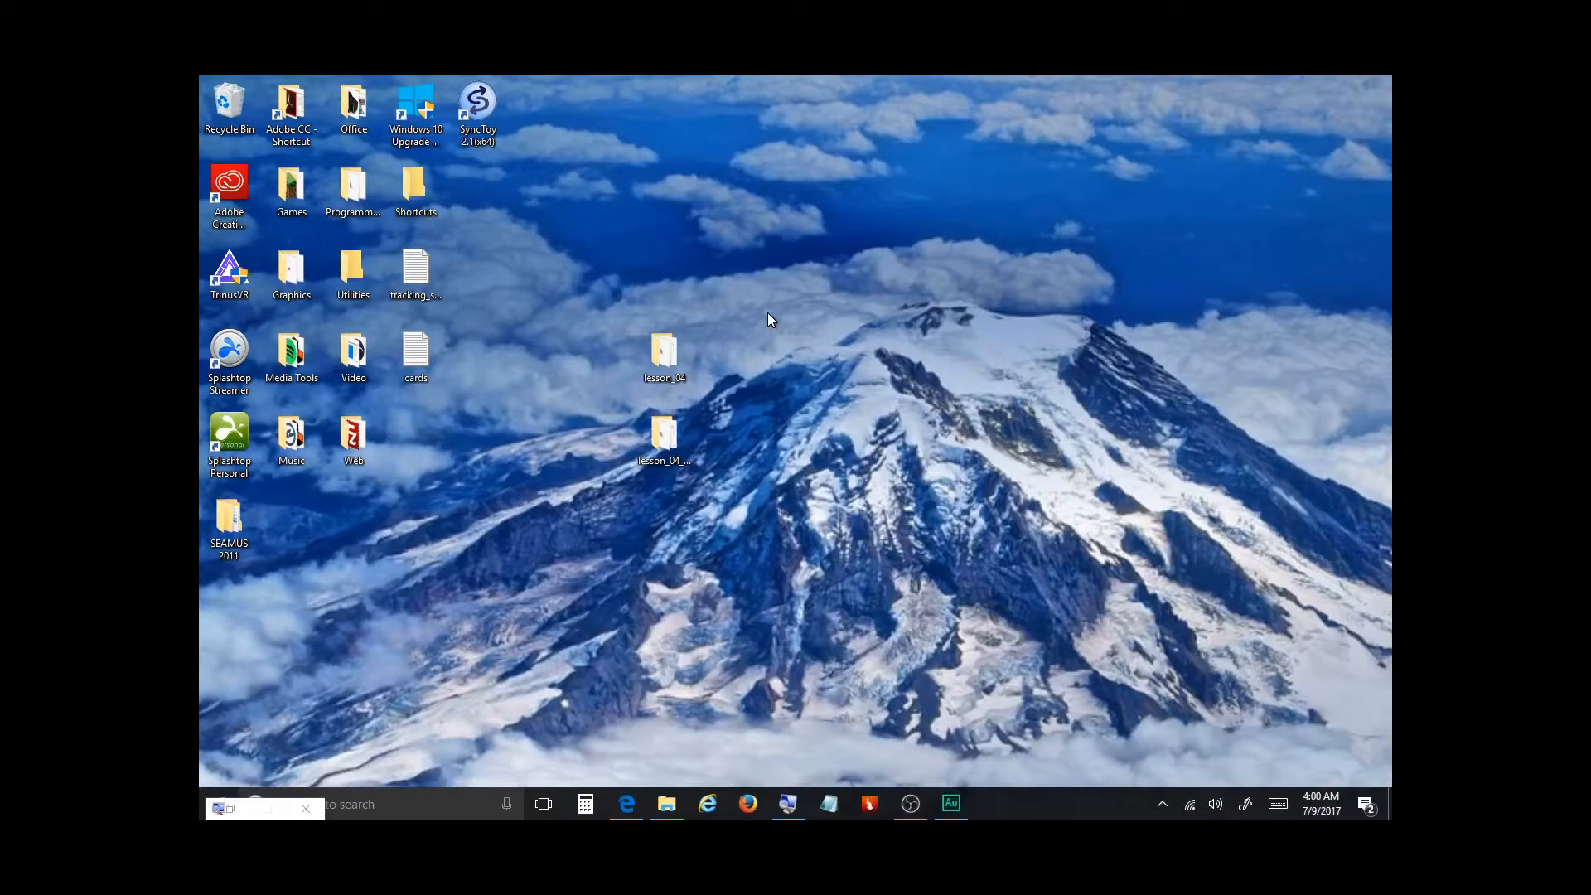
{"action": "mouse_move", "coordinate": [769, 353]}
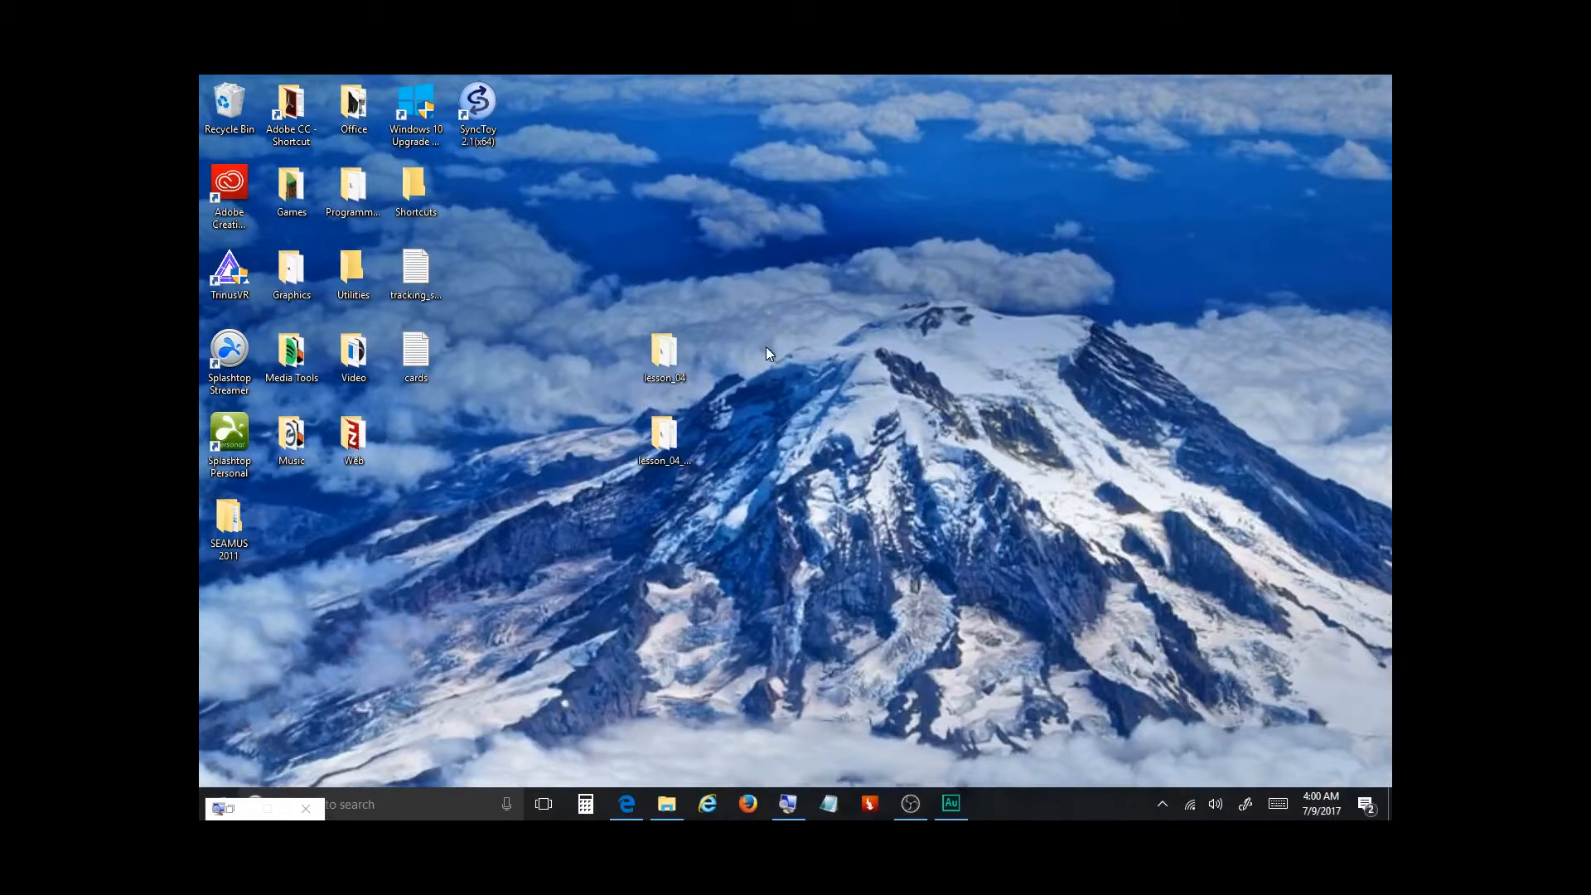
Open the lesson_04_example desktop folder and move its Explorer window up and left
{"action": "left_click", "coordinate": [665, 438]}
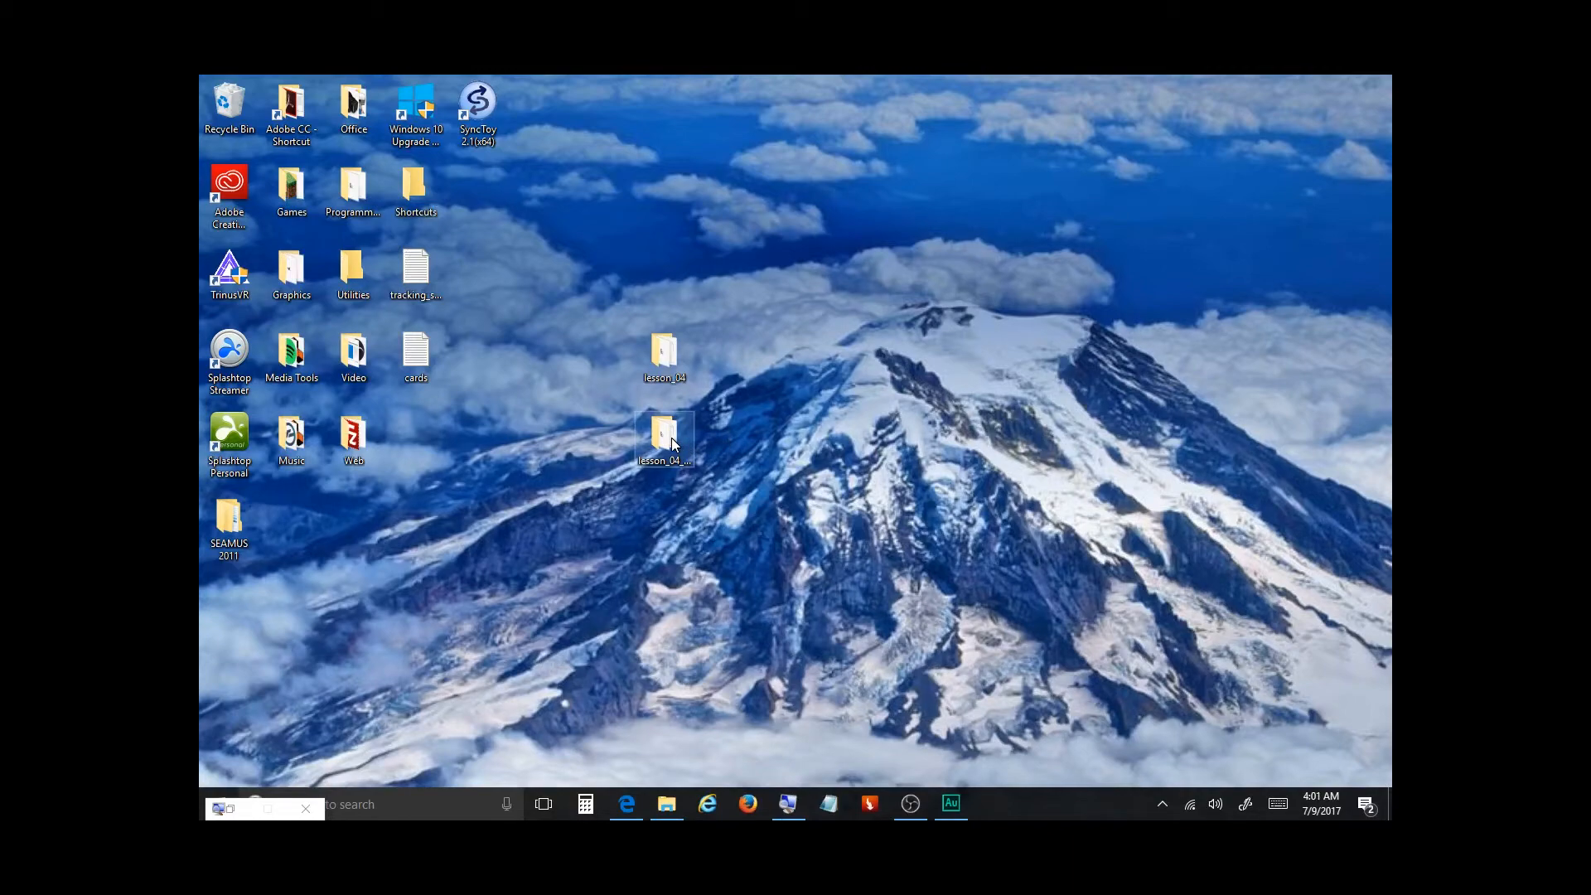
{"action": "double_click", "coordinate": [665, 434]}
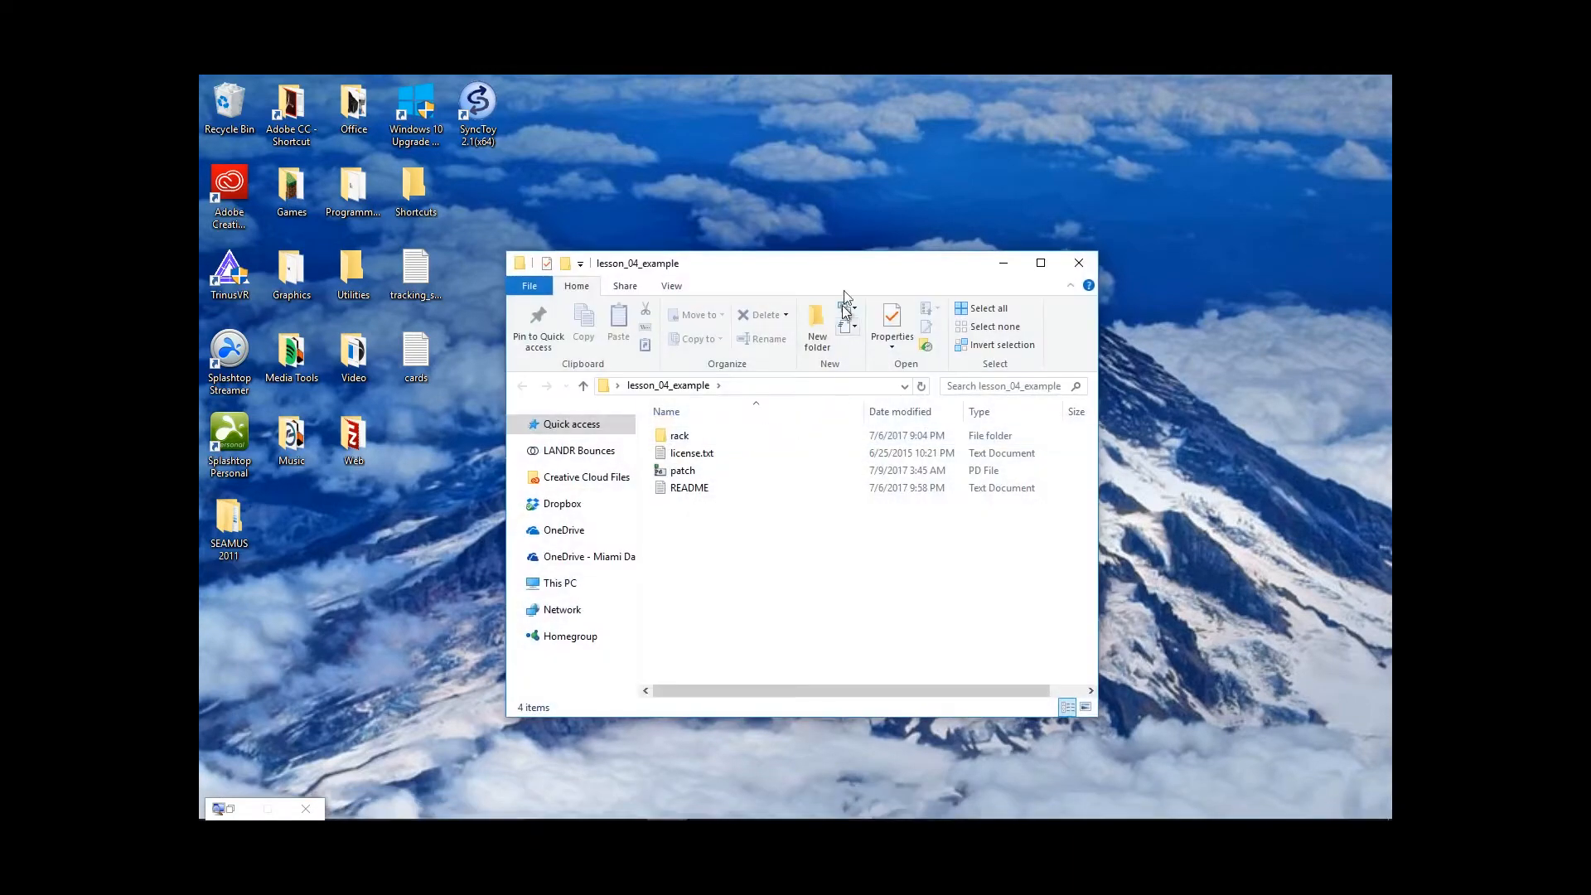
{"action": "left_click_drag", "start_coordinate": [637, 263], "coordinate": [569, 150]}
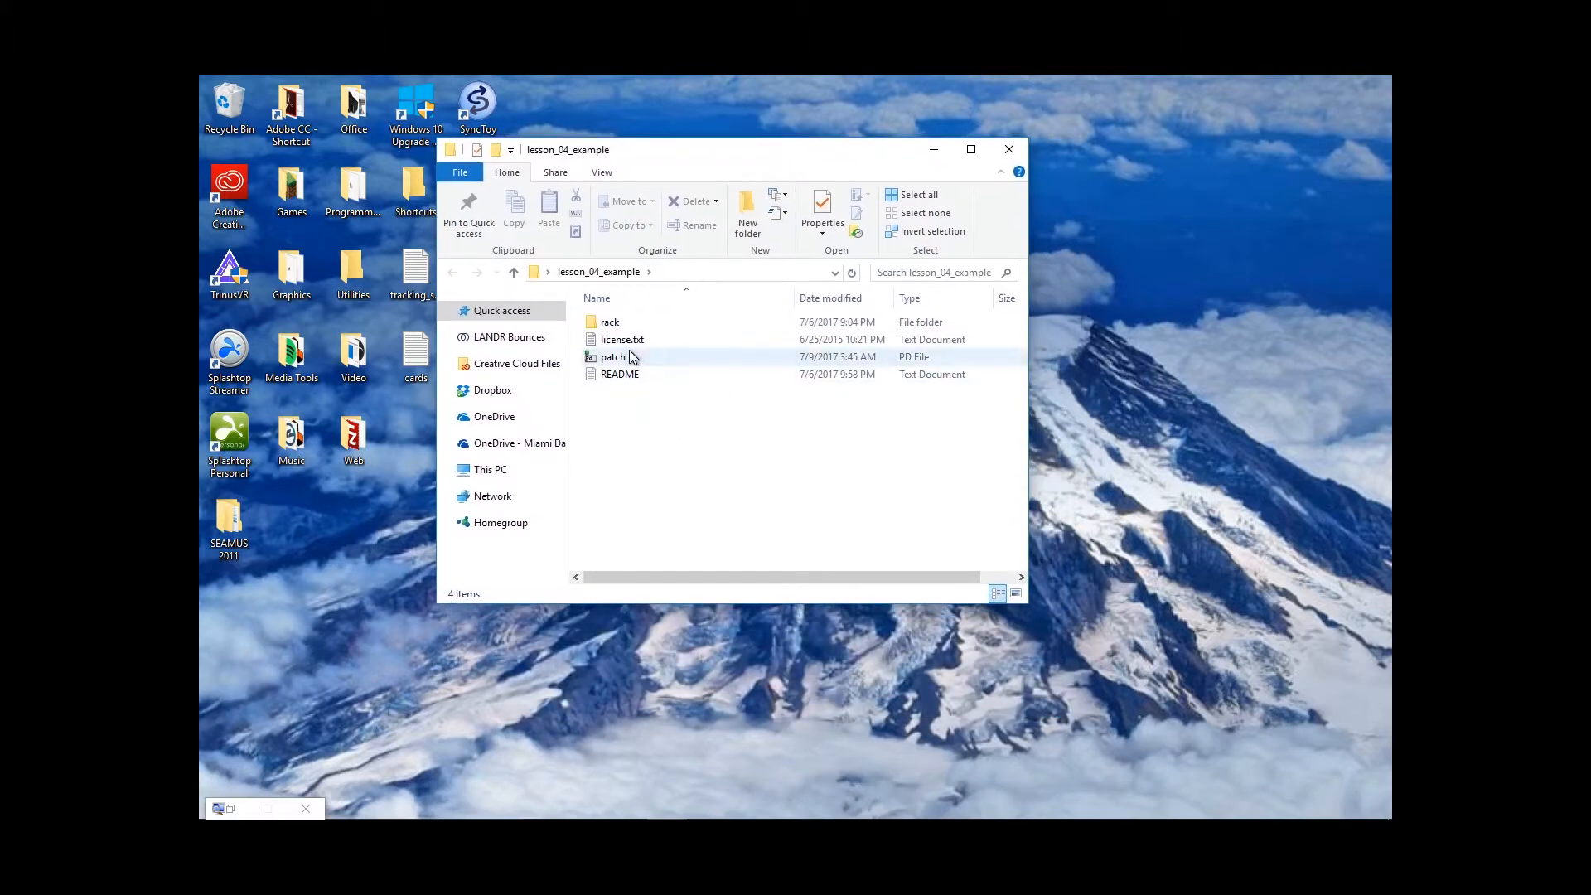
Open patch.pd from lesson_04_example in Pure Data
{"action": "double_click", "coordinate": [613, 356]}
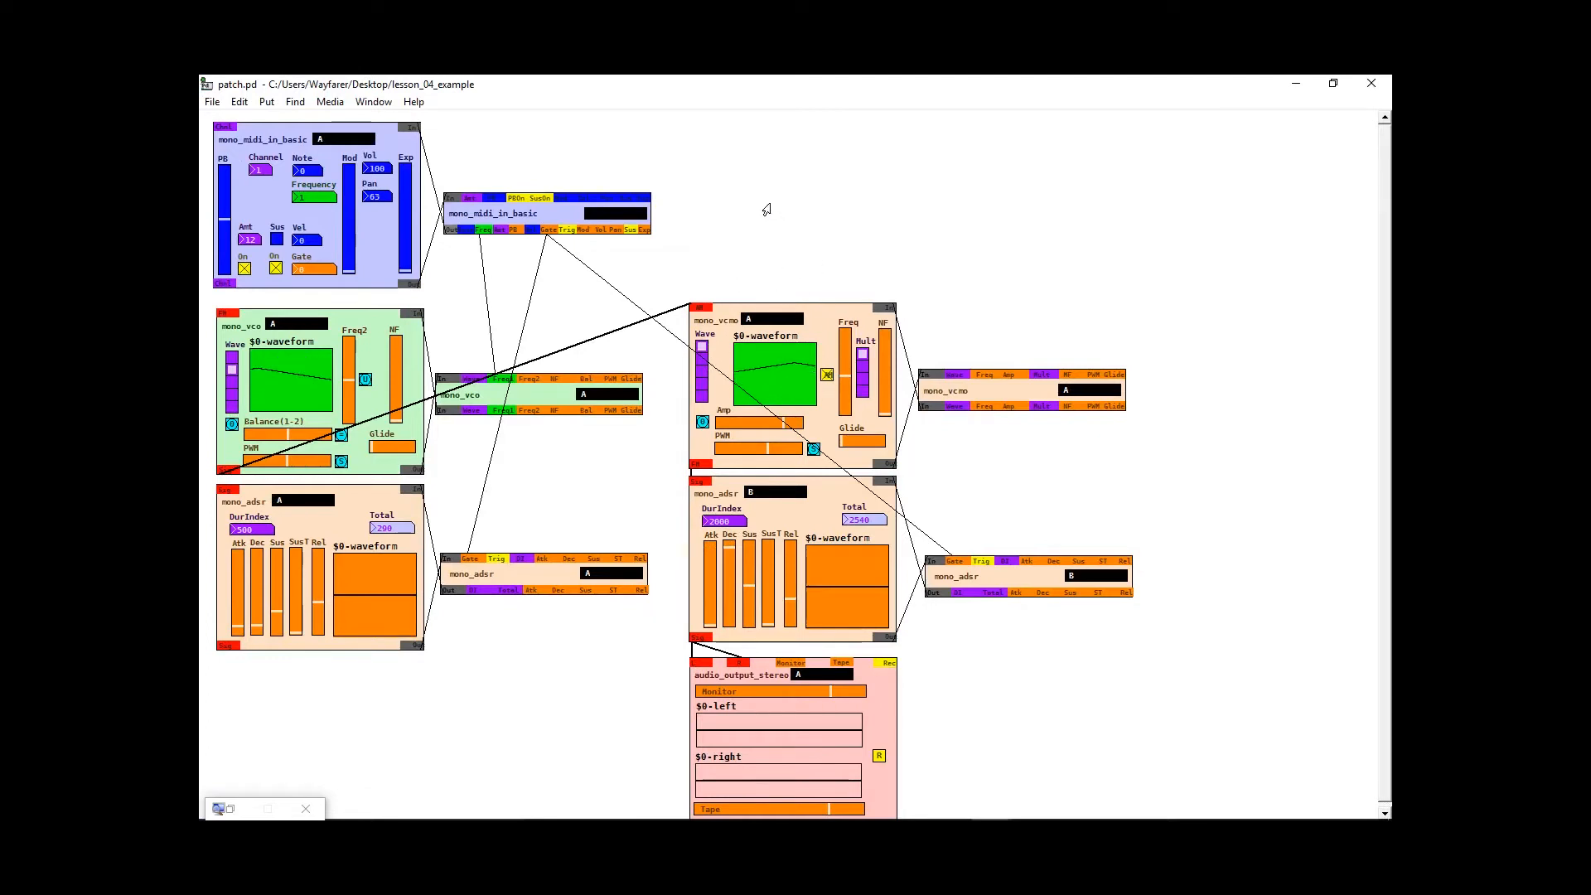
{"action": "mouse_move", "coordinate": [455, 175]}
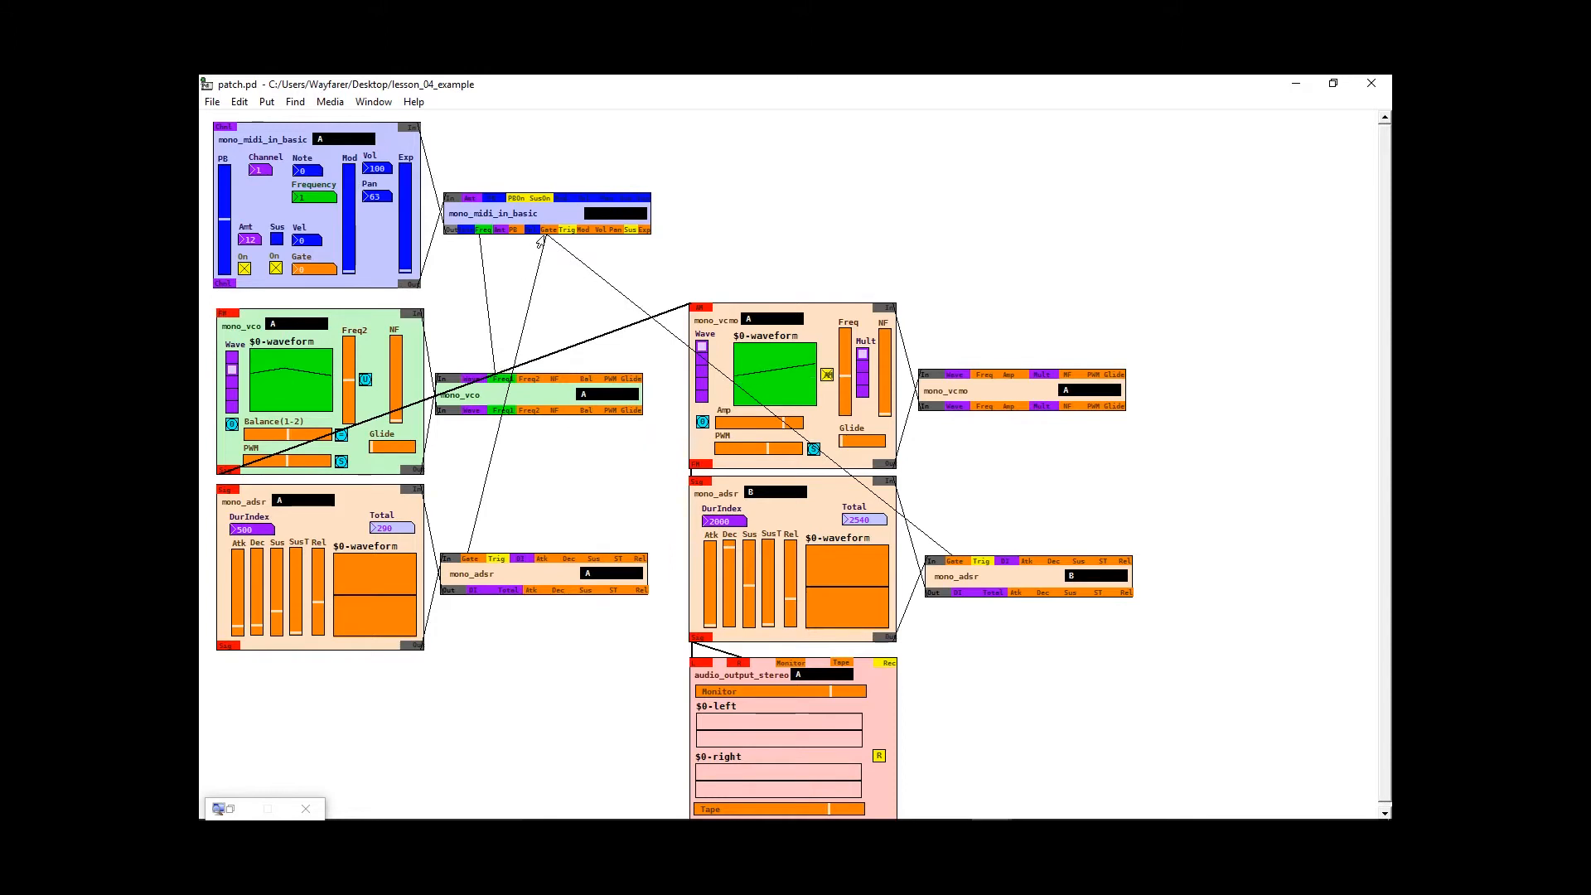
{"action": "mouse_move", "coordinate": [542, 270]}
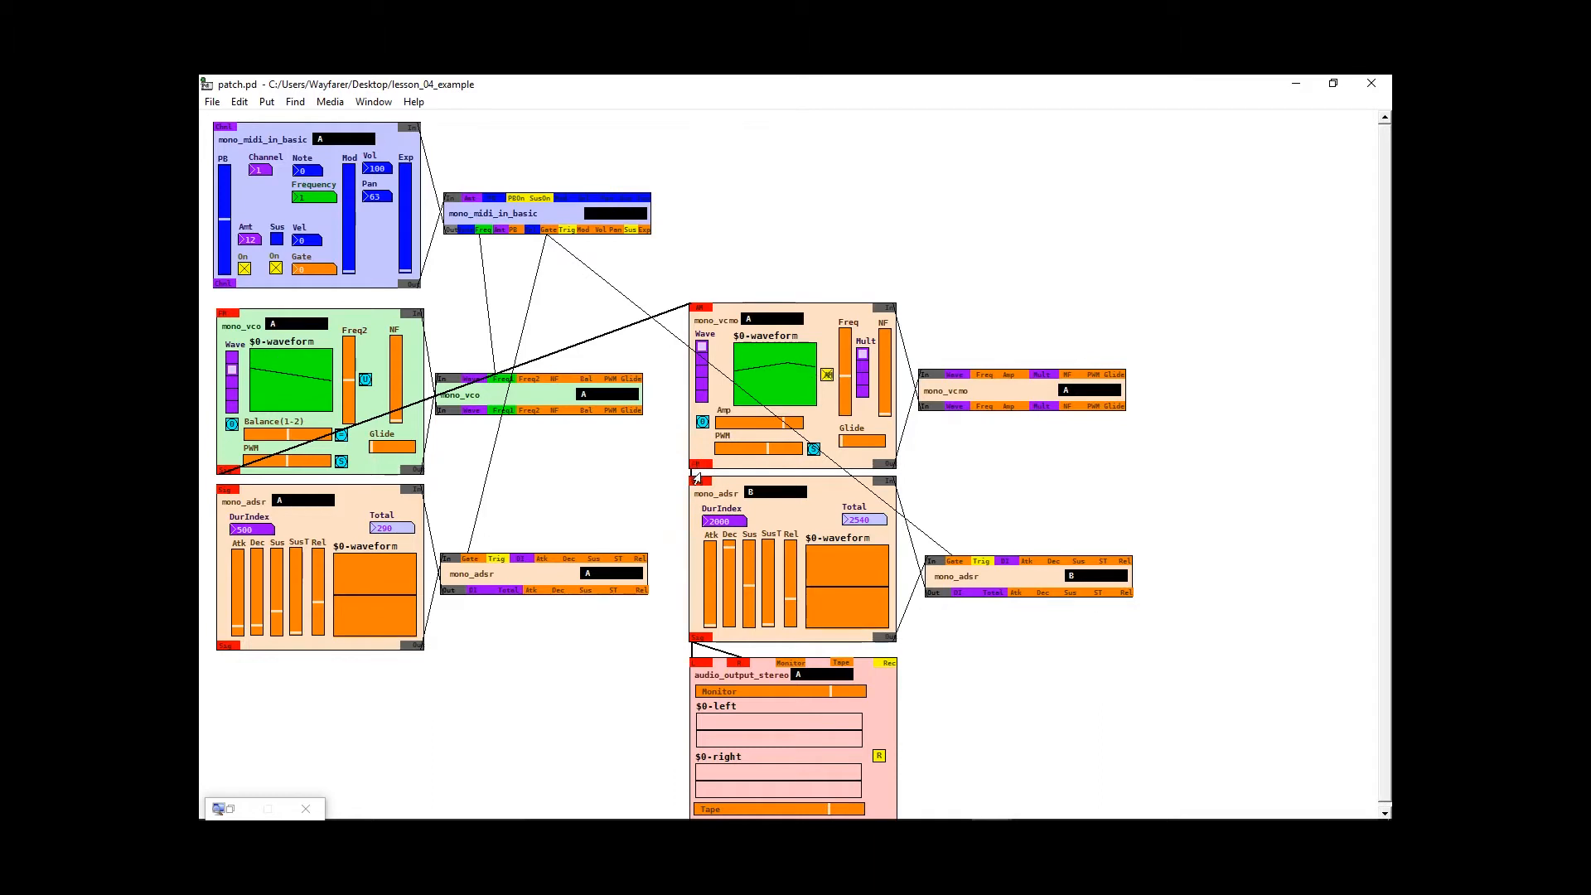
{"action": "mouse_move", "coordinate": [718, 588]}
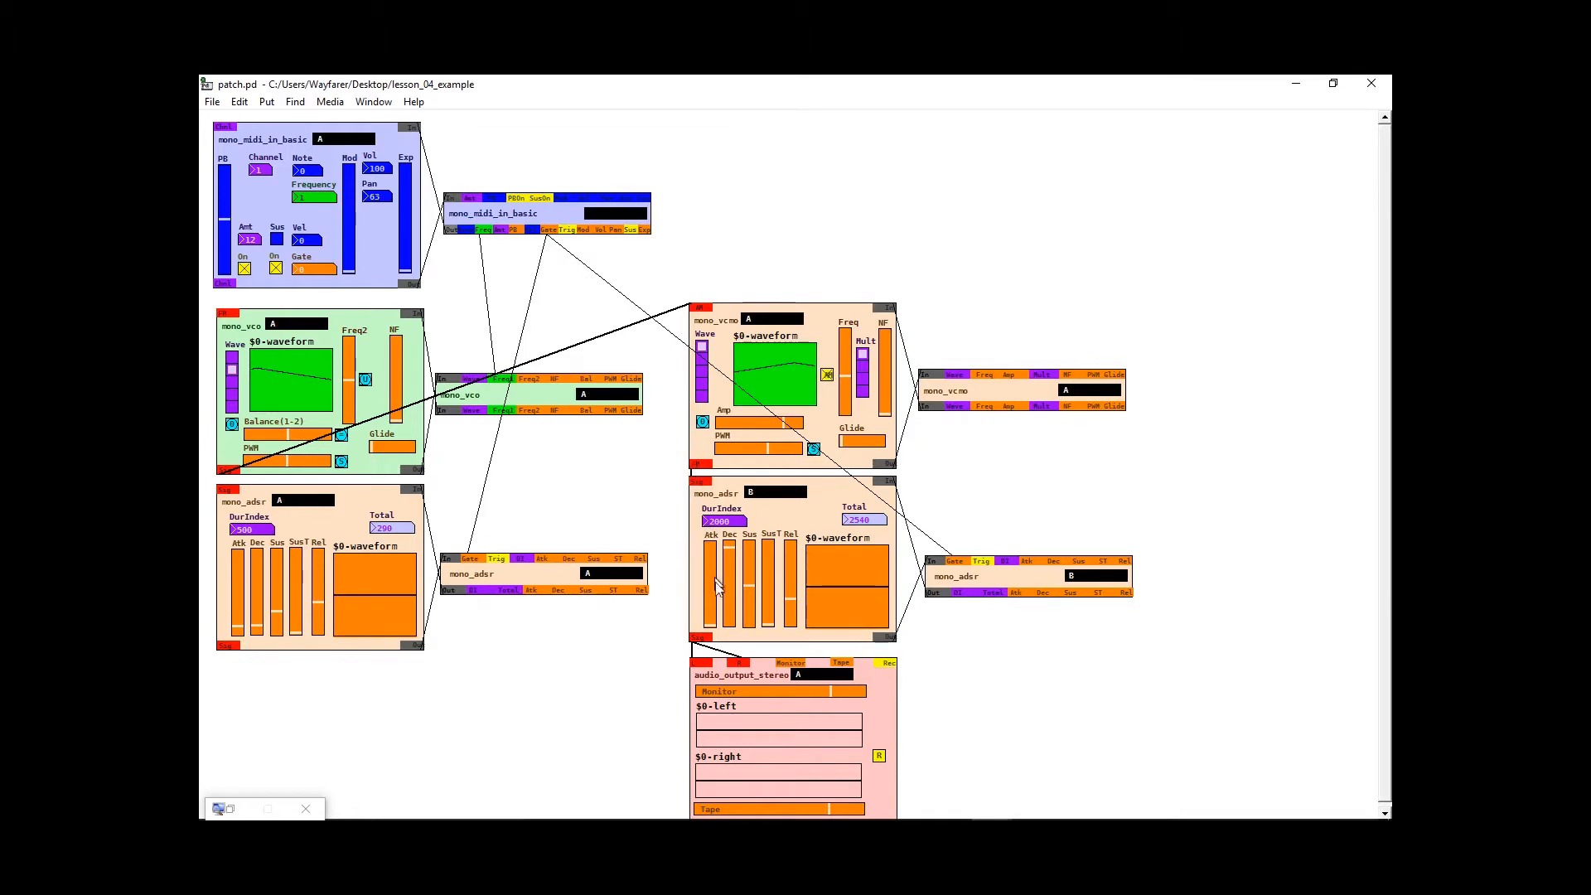
{"action": "mouse_move", "coordinate": [717, 599]}
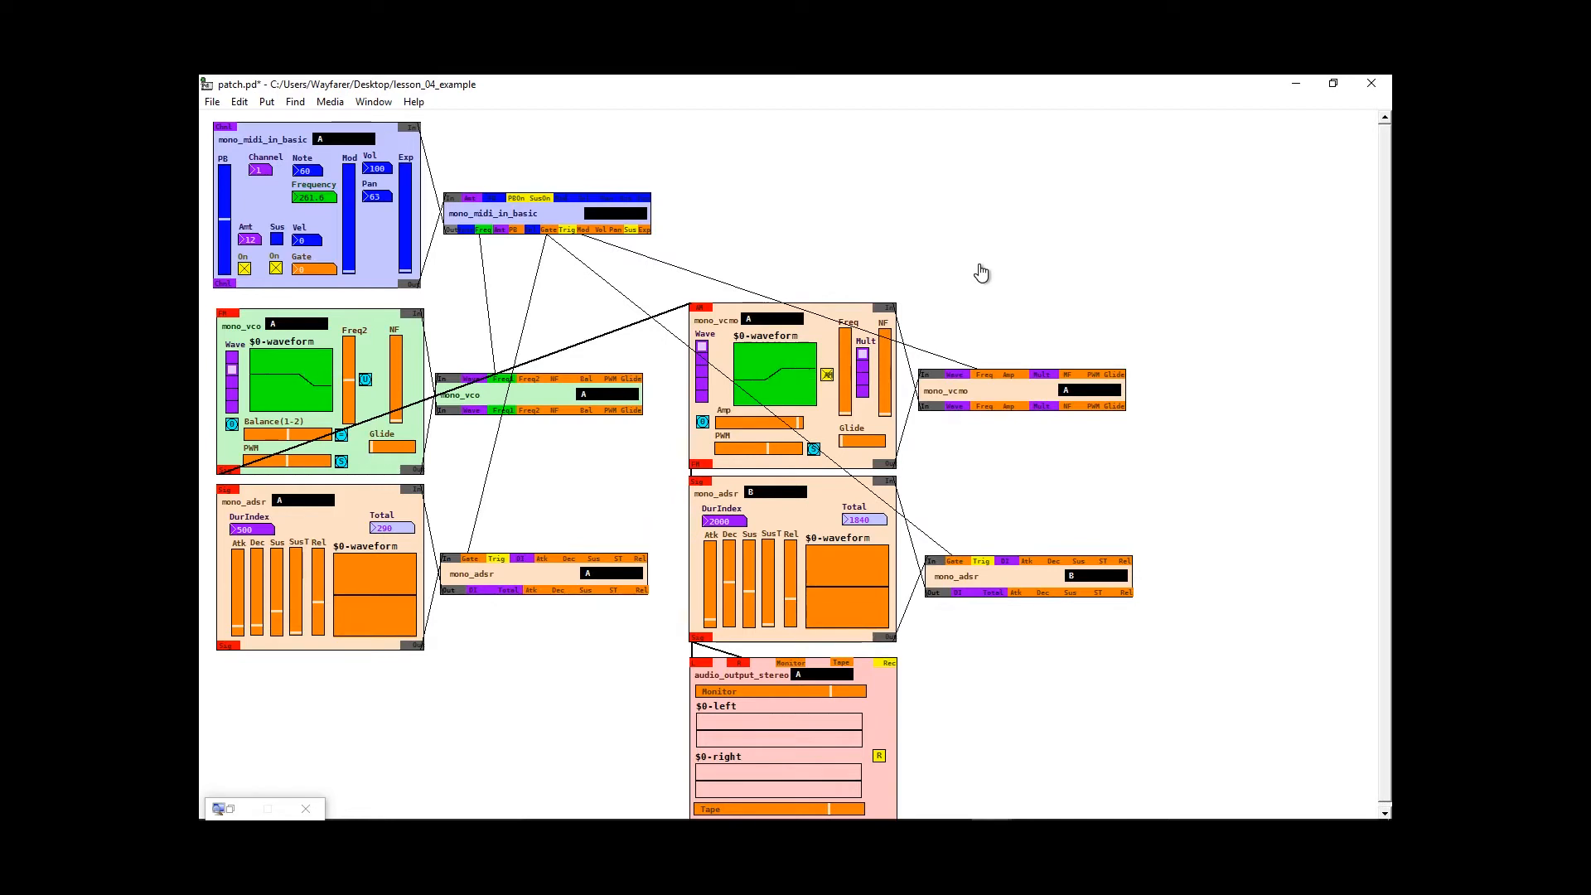
{"action": "mouse_move", "coordinate": [1025, 473]}
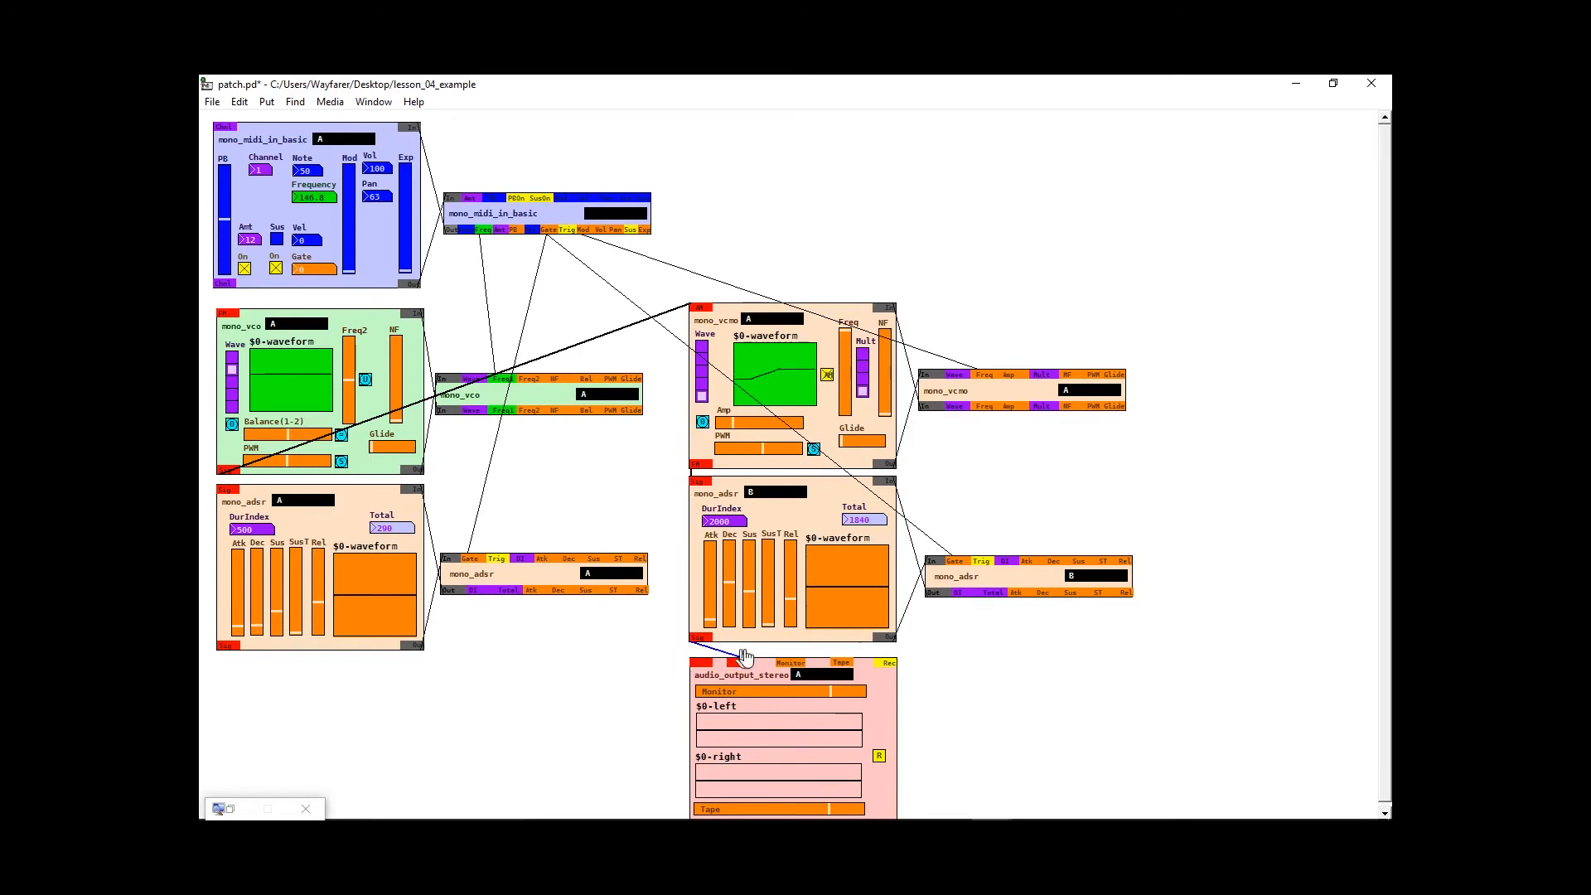
Move audio_output_stereo below the left modules and wire the left envelope output into it
{"action": "left_click_drag", "start_coordinate": [746, 656], "coordinate": [665, 672]}
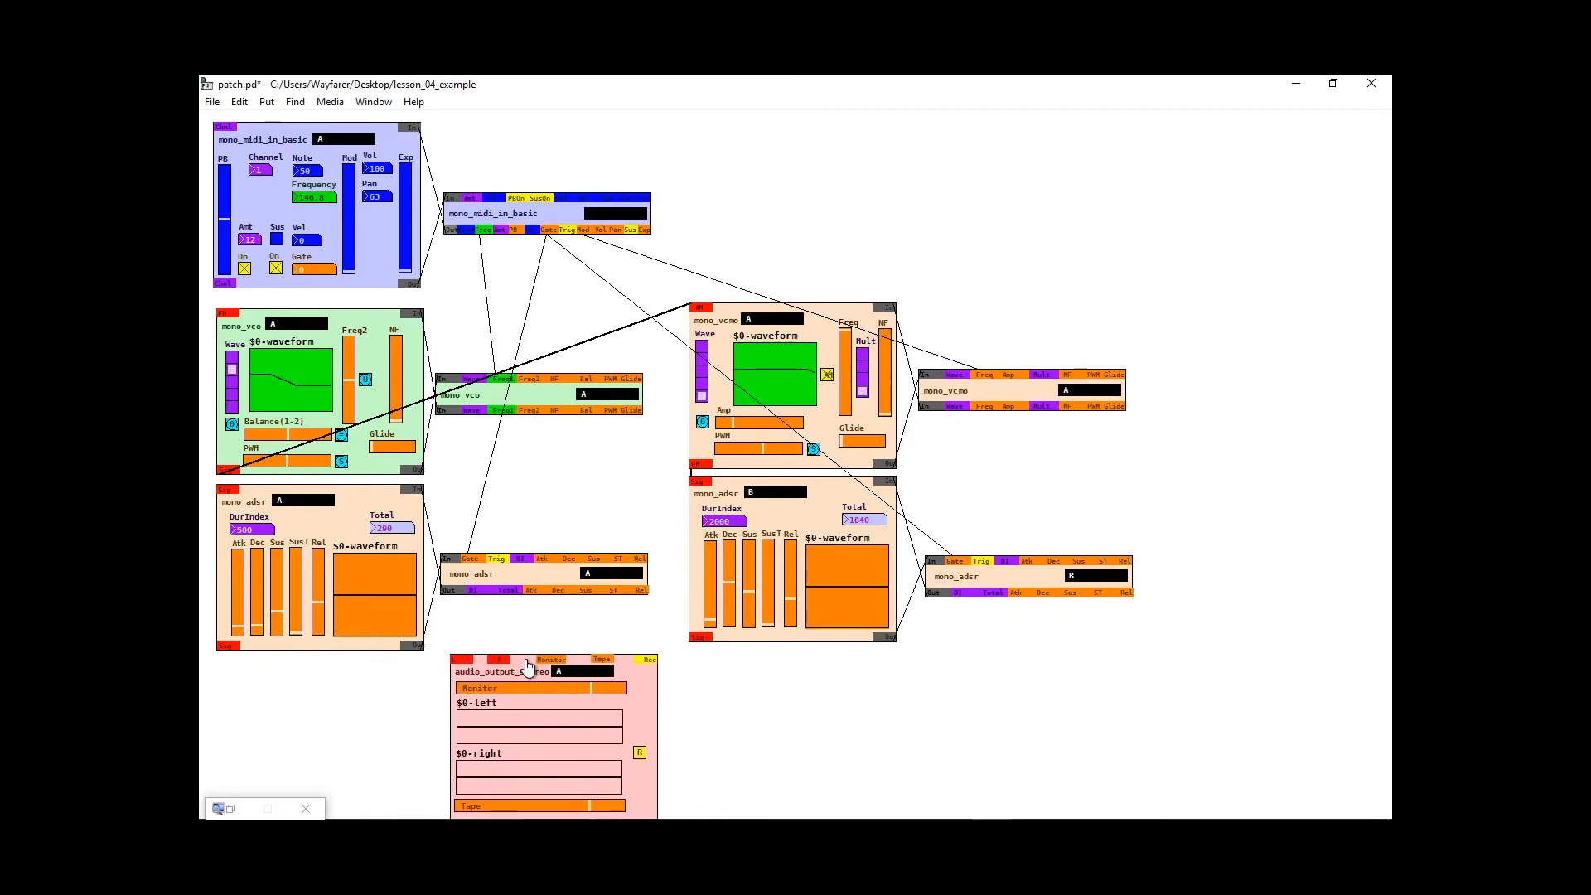
{"action": "mouse_move", "coordinate": [555, 735]}
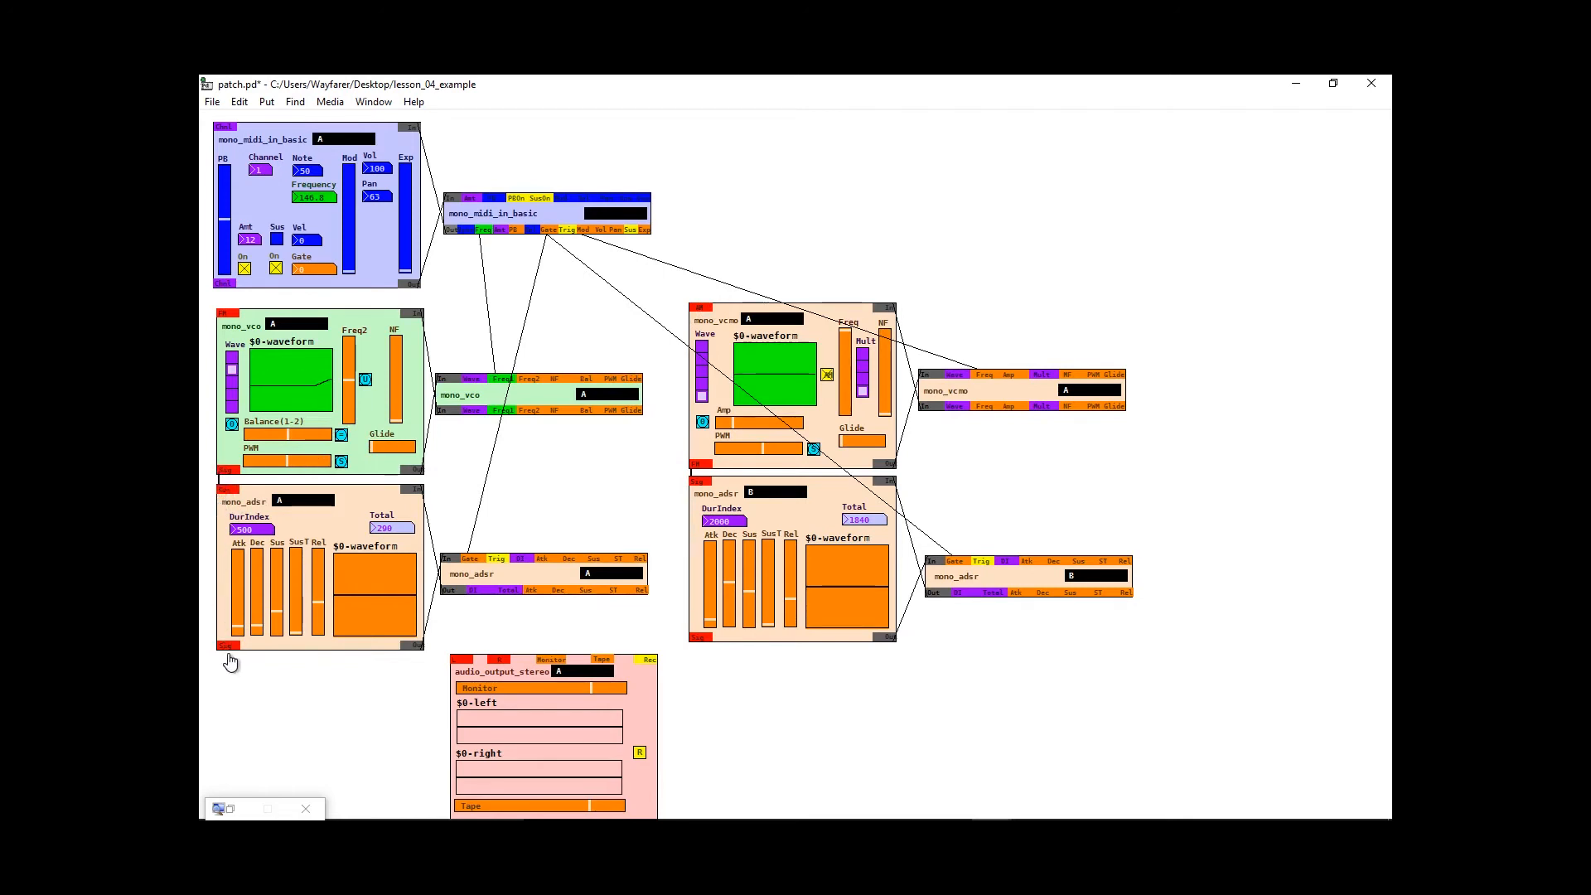
{"action": "left_click_drag", "start_coordinate": [222, 647], "coordinate": [348, 697]}
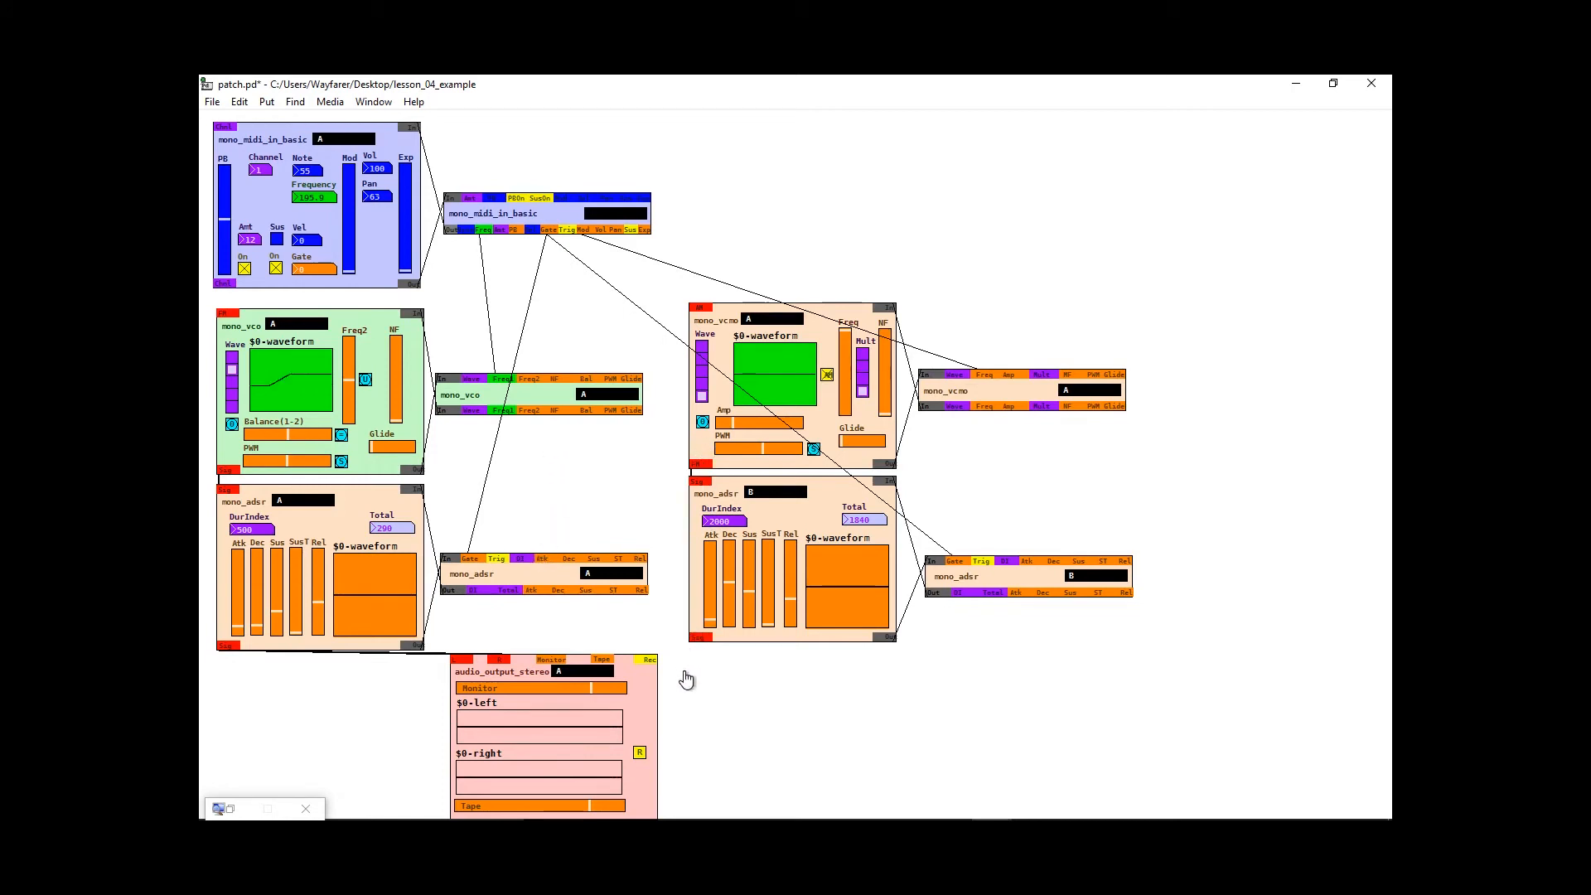
{"action": "mouse_move", "coordinate": [681, 474]}
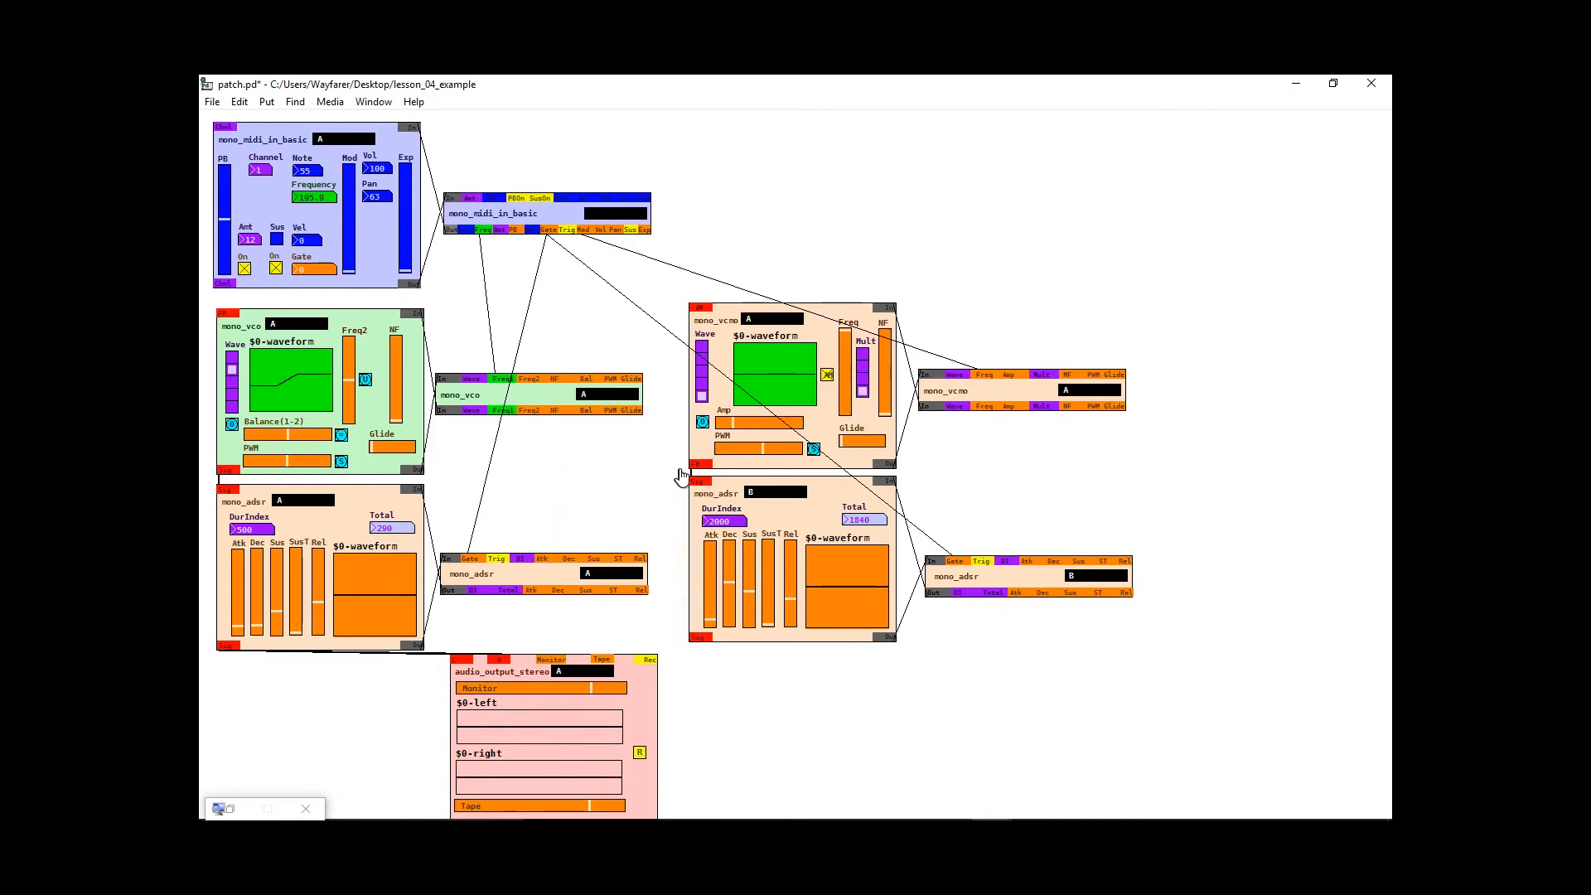